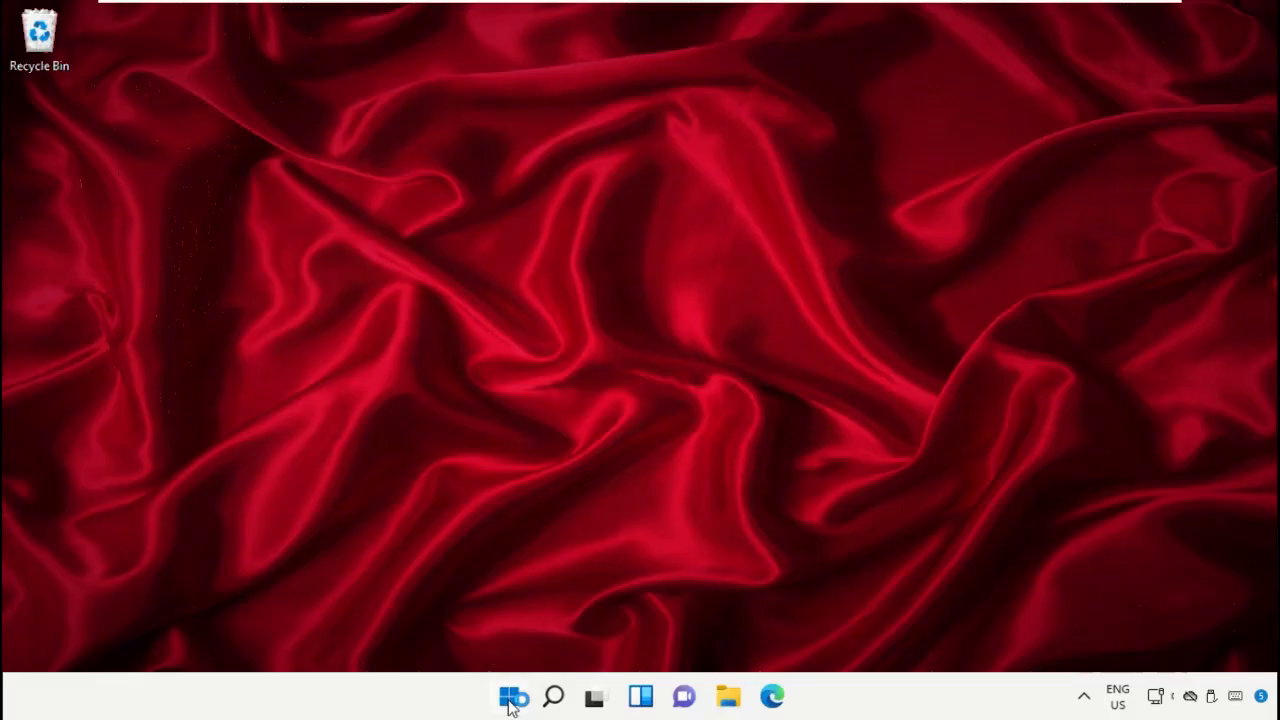
# Step: Search the Start menu so Task Manager shows as the best match
pyautogui.click(512, 696)
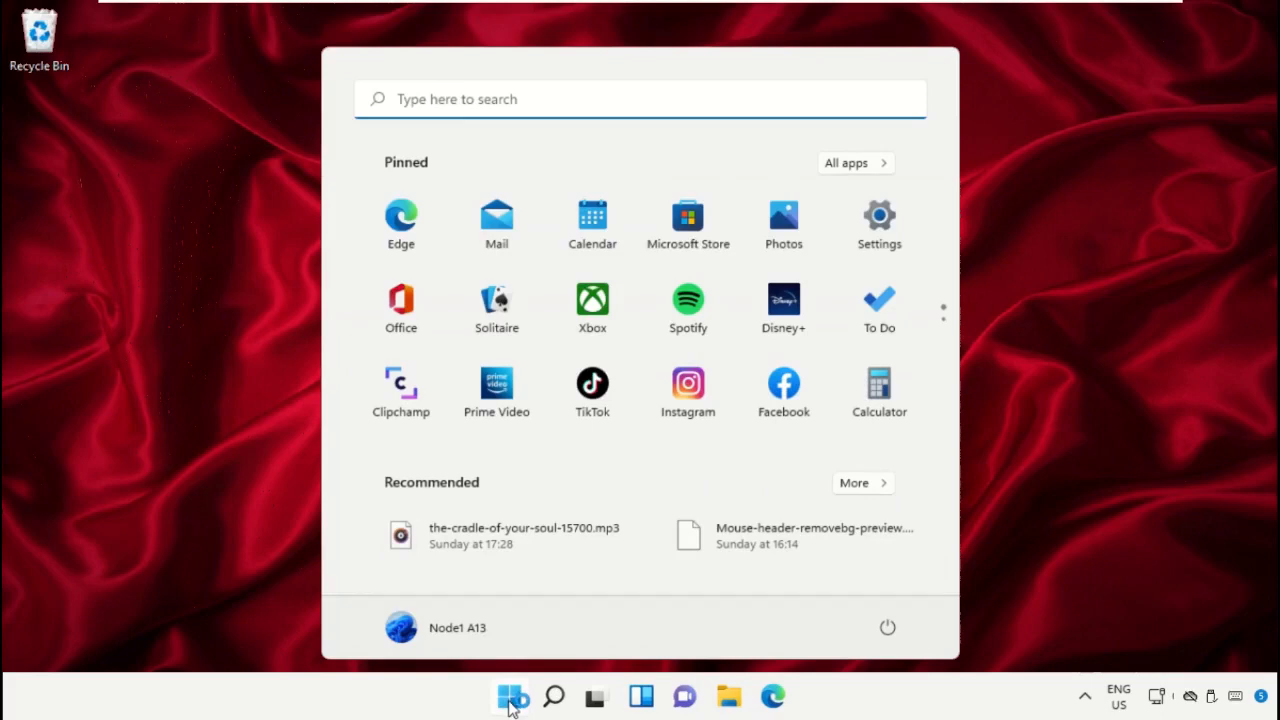
pyautogui.write('task mana')
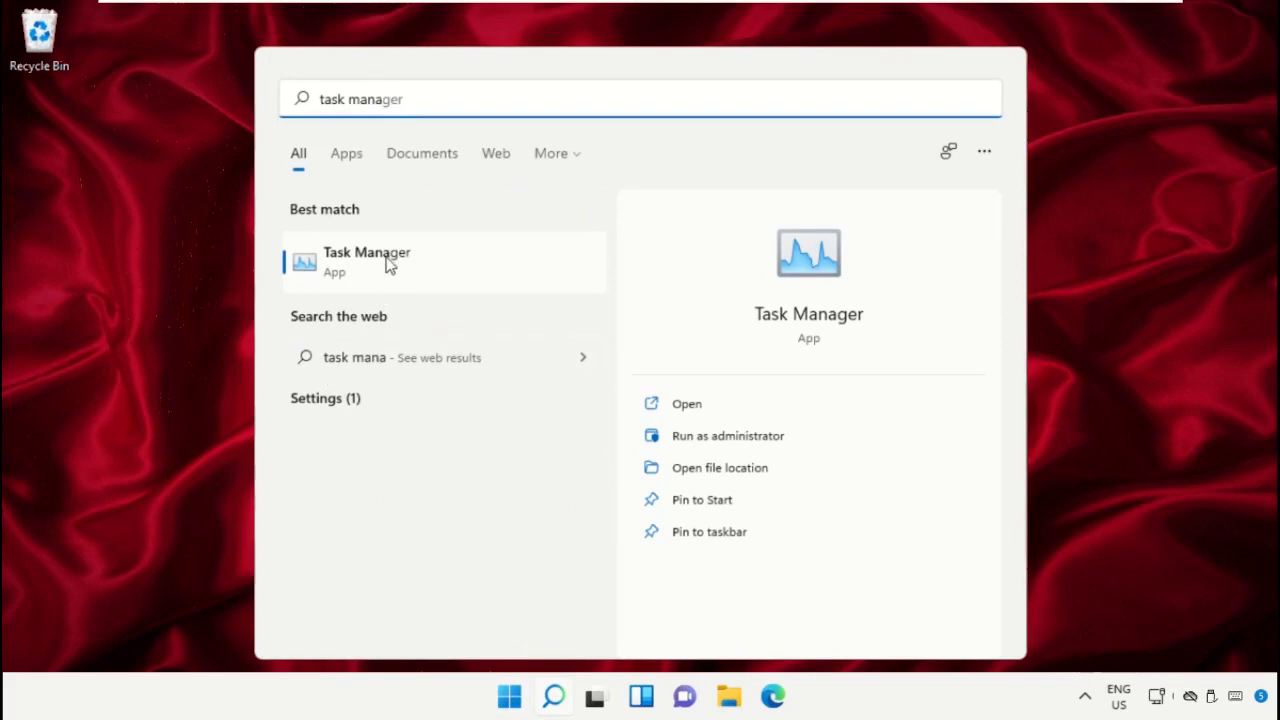
# Step: Launch Task Manager and bring up its Run new task dialog from the File menu
pyautogui.click(368, 262)
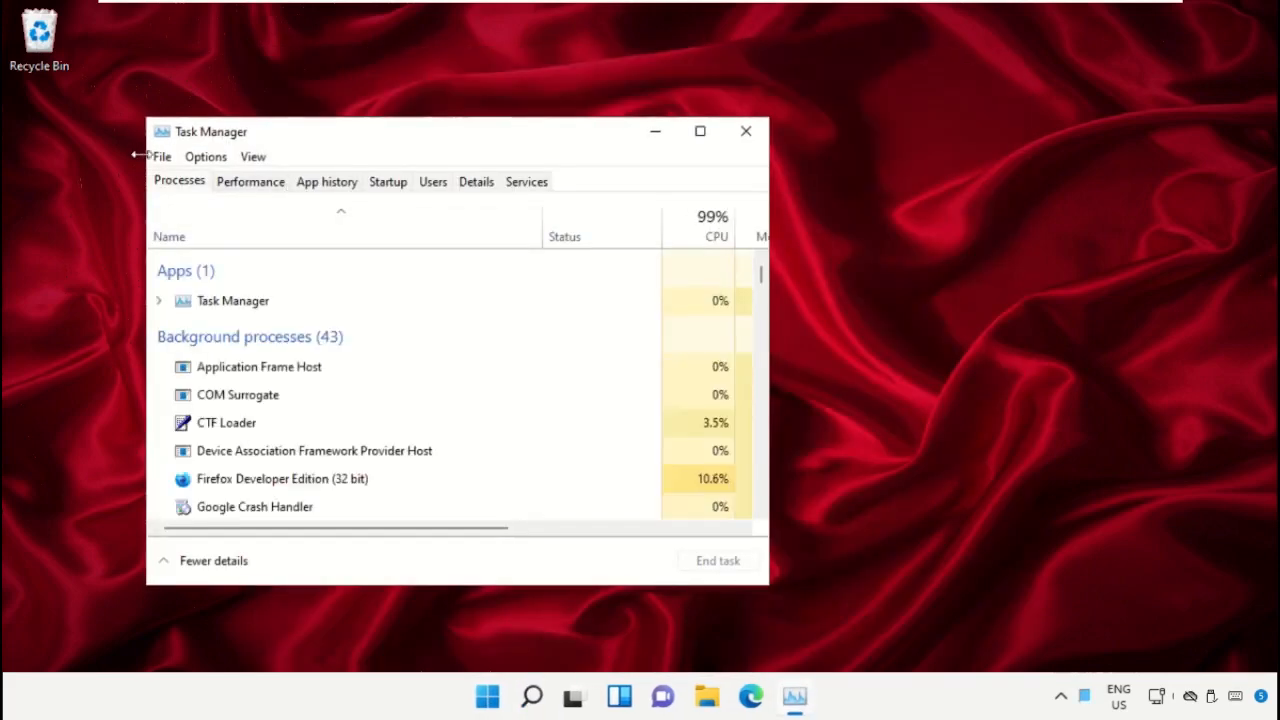
pyautogui.click(160, 156)
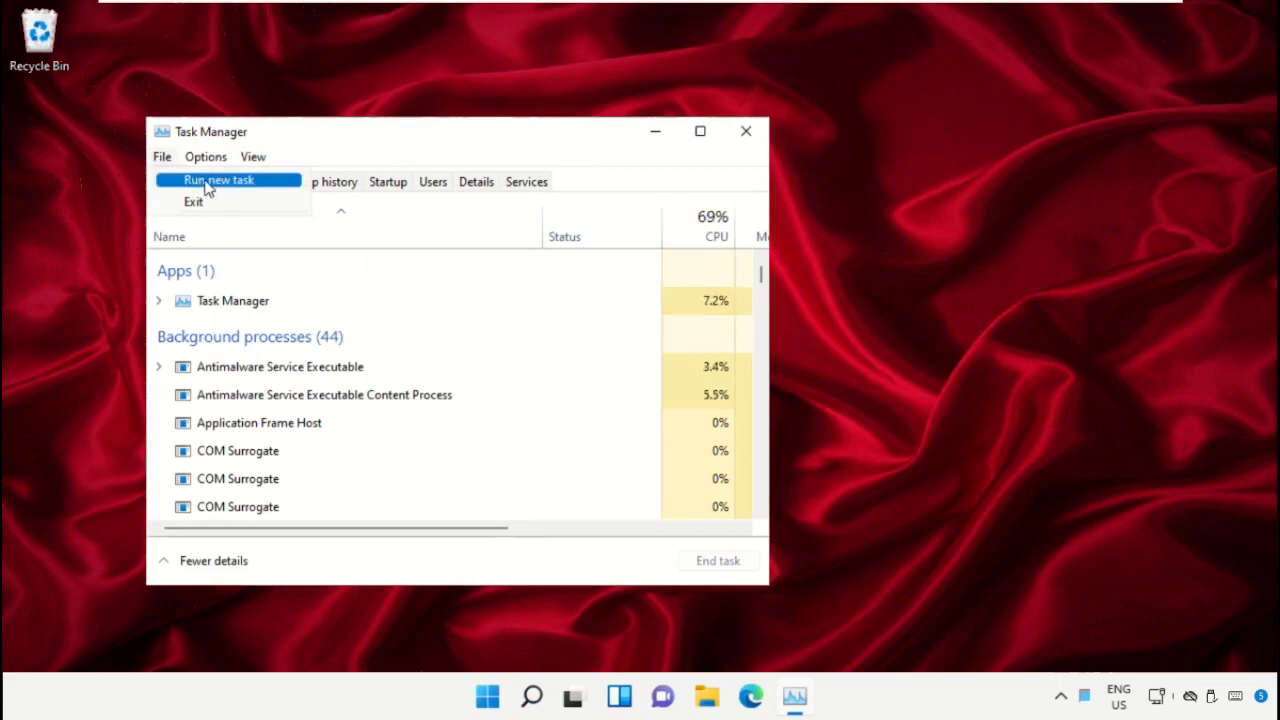
pyautogui.click(220, 180)
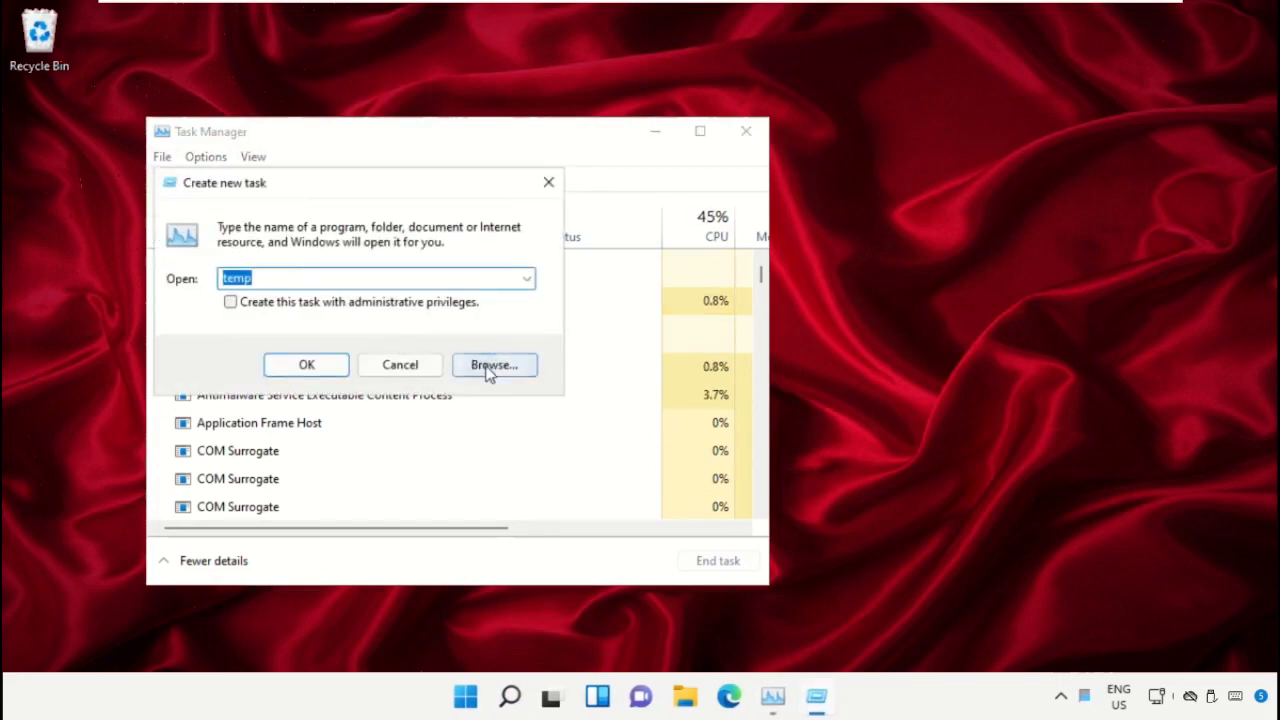
# Step: Browse Local Disk (C:) > Windows > System32 and choose cmd.exe as the program to run
pyautogui.click(494, 364)
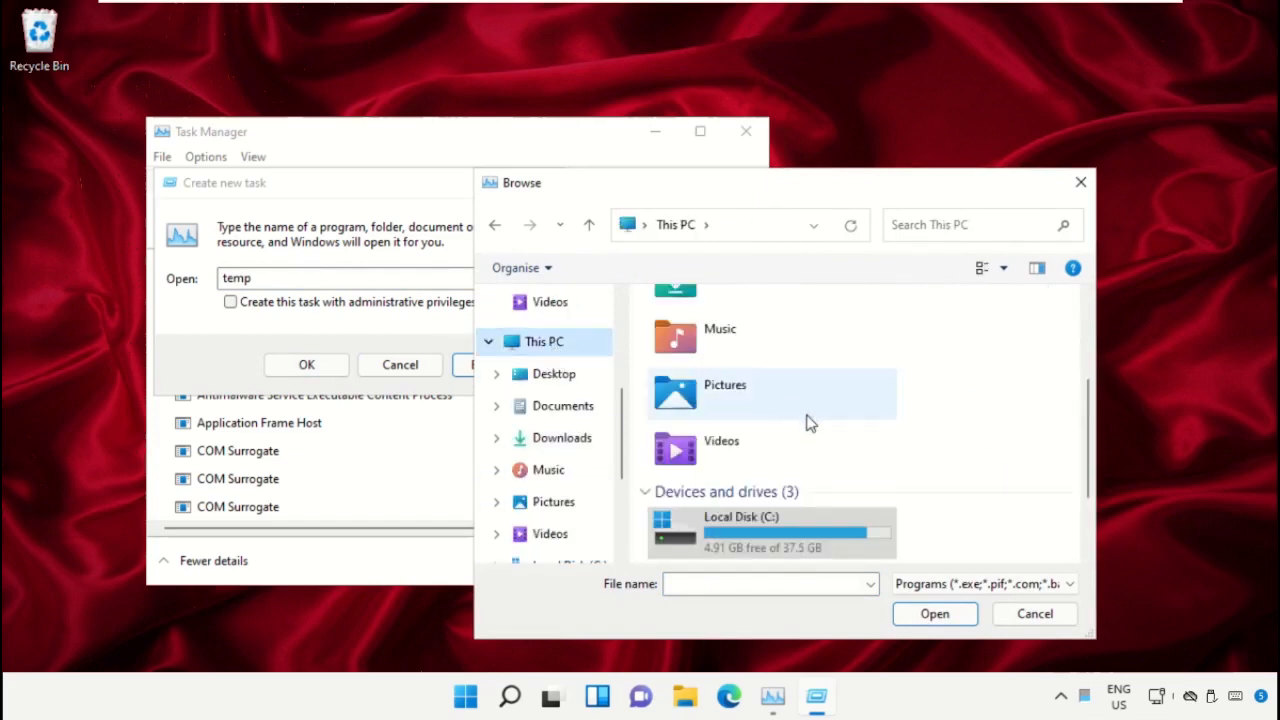
pyautogui.scroll(-3)
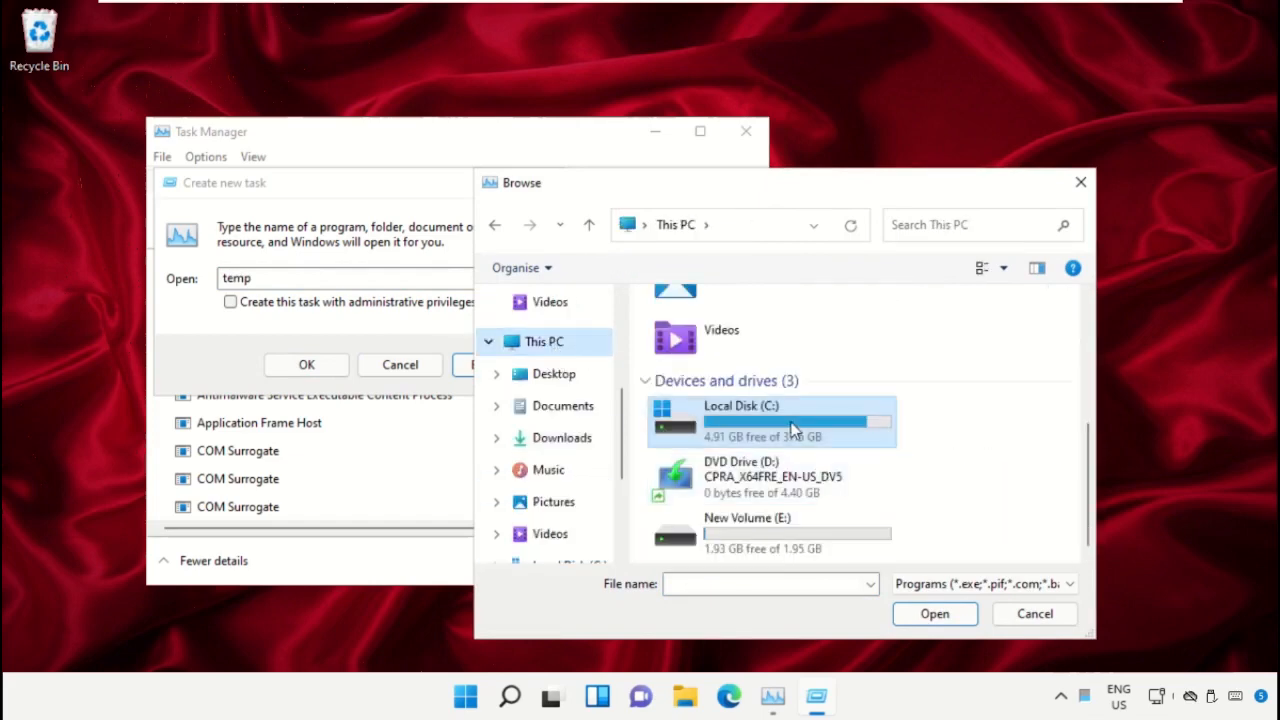
pyautogui.doubleClick(770, 420)
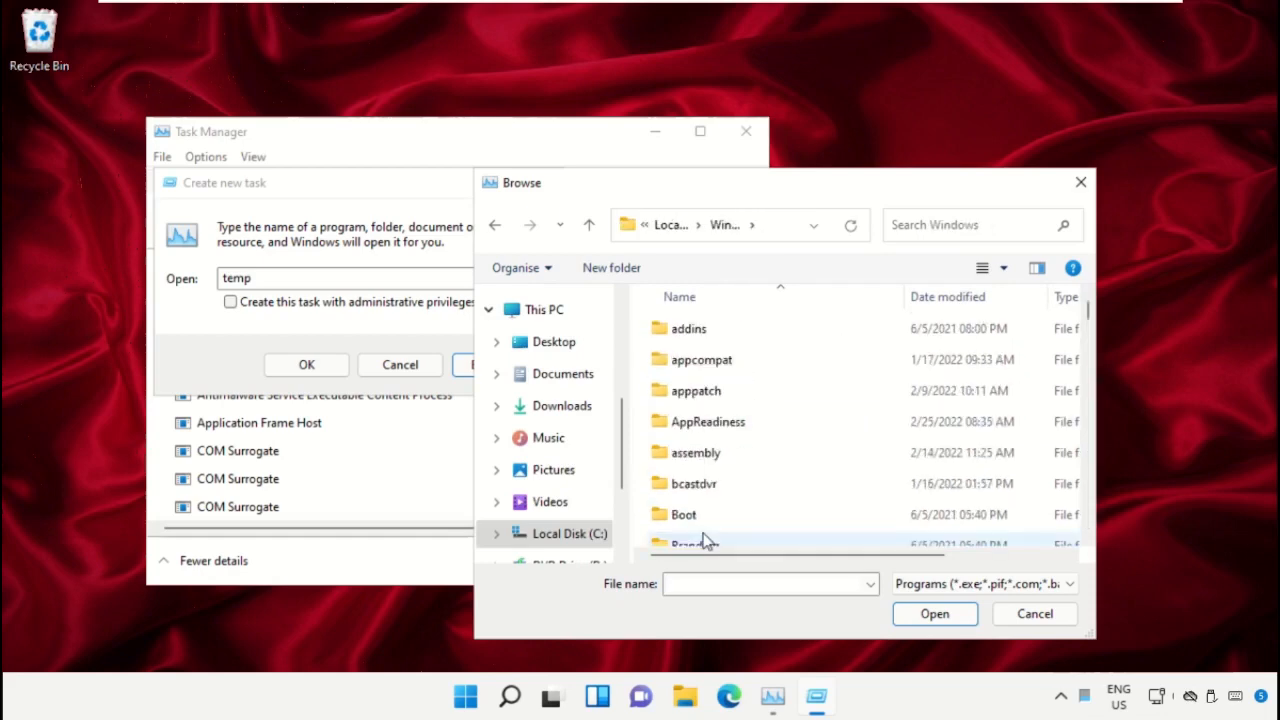
pyautogui.scroll(-3)
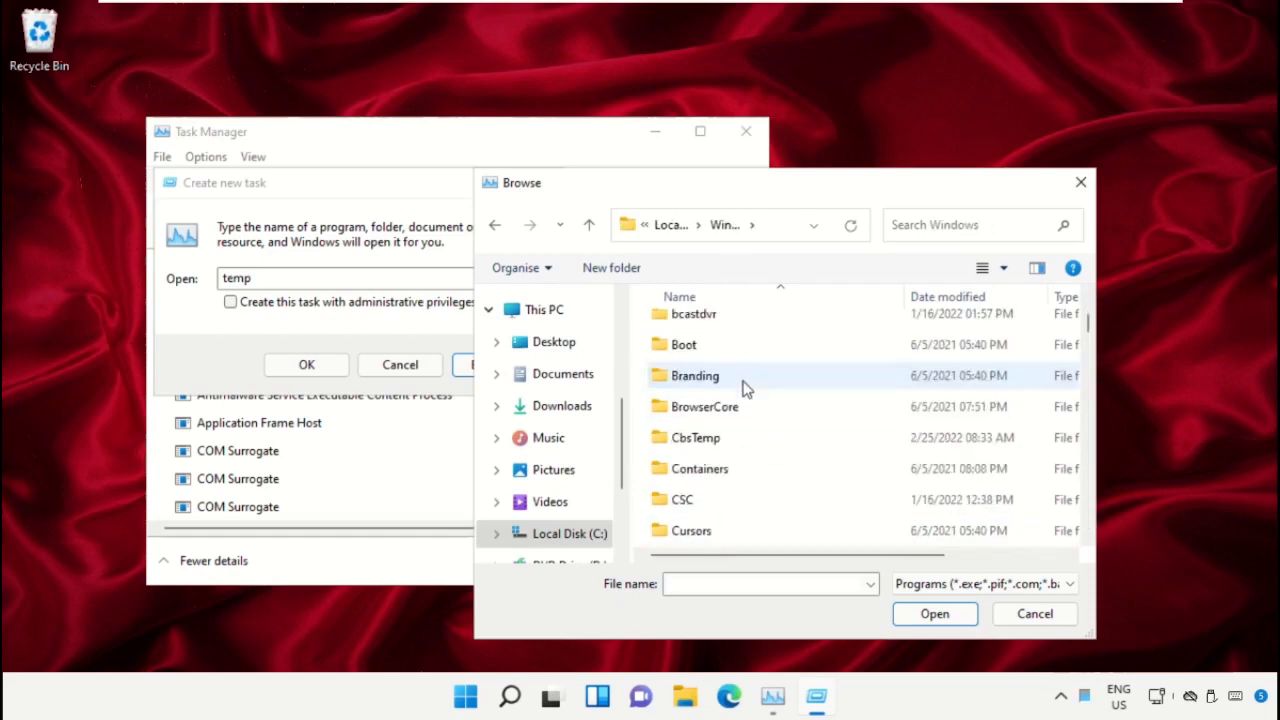
pyautogui.scroll(-3)
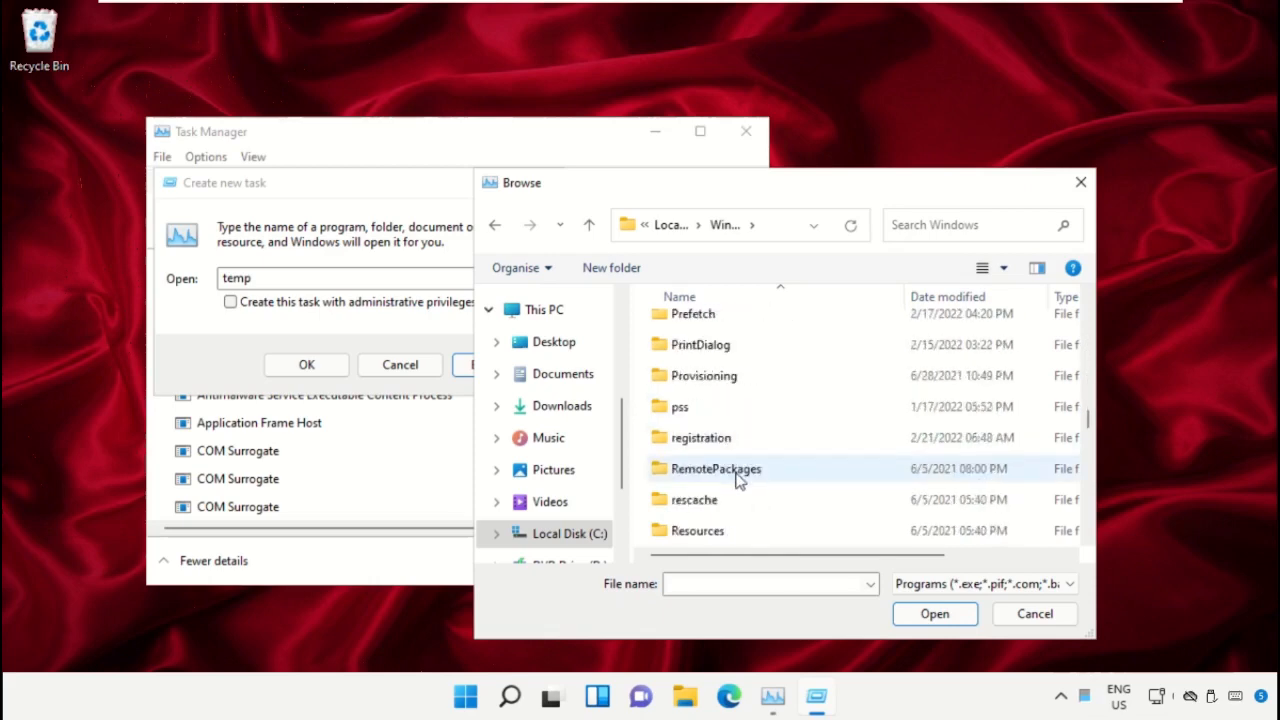
pyautogui.scroll(-3)
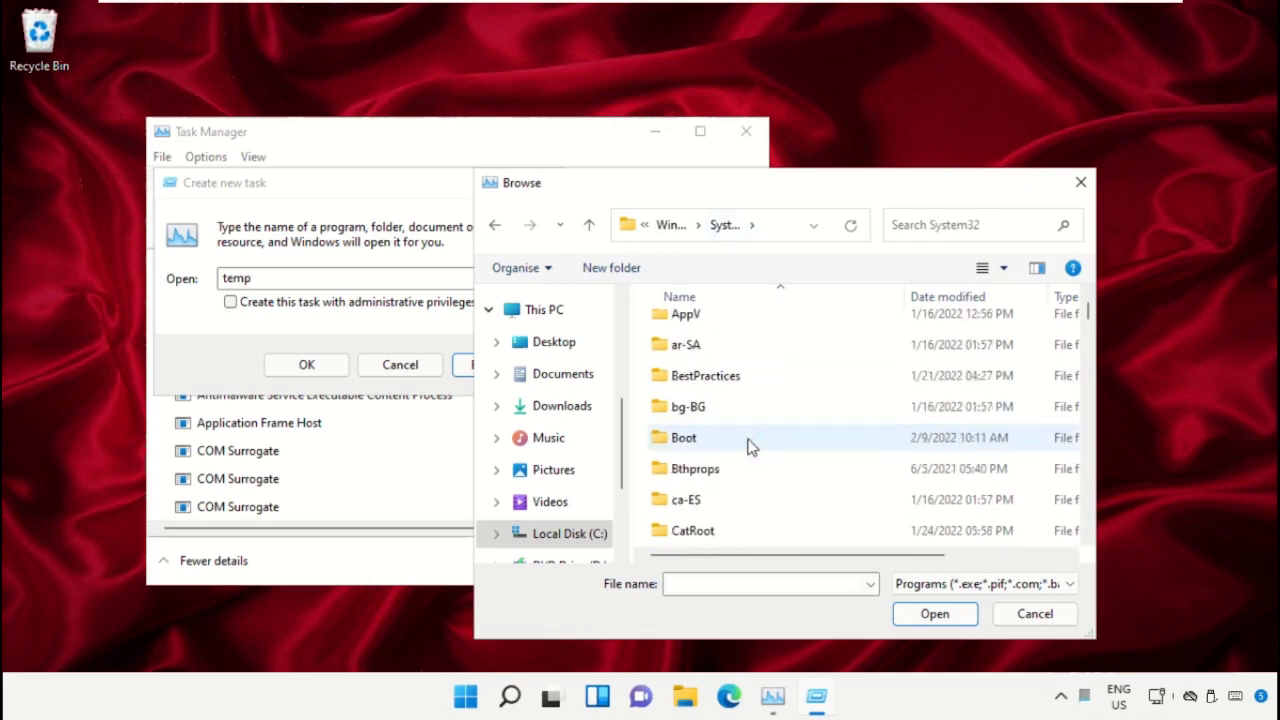
pyautogui.scroll(-3)
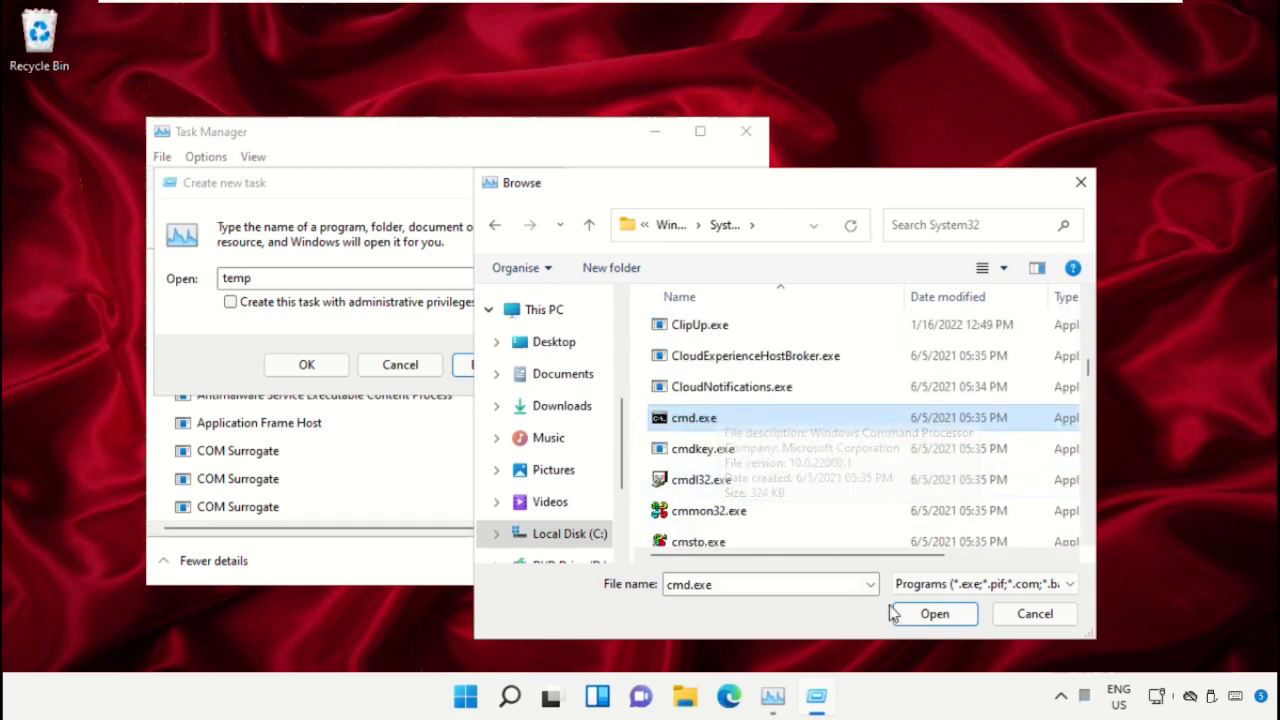
pyautogui.click(932, 612)
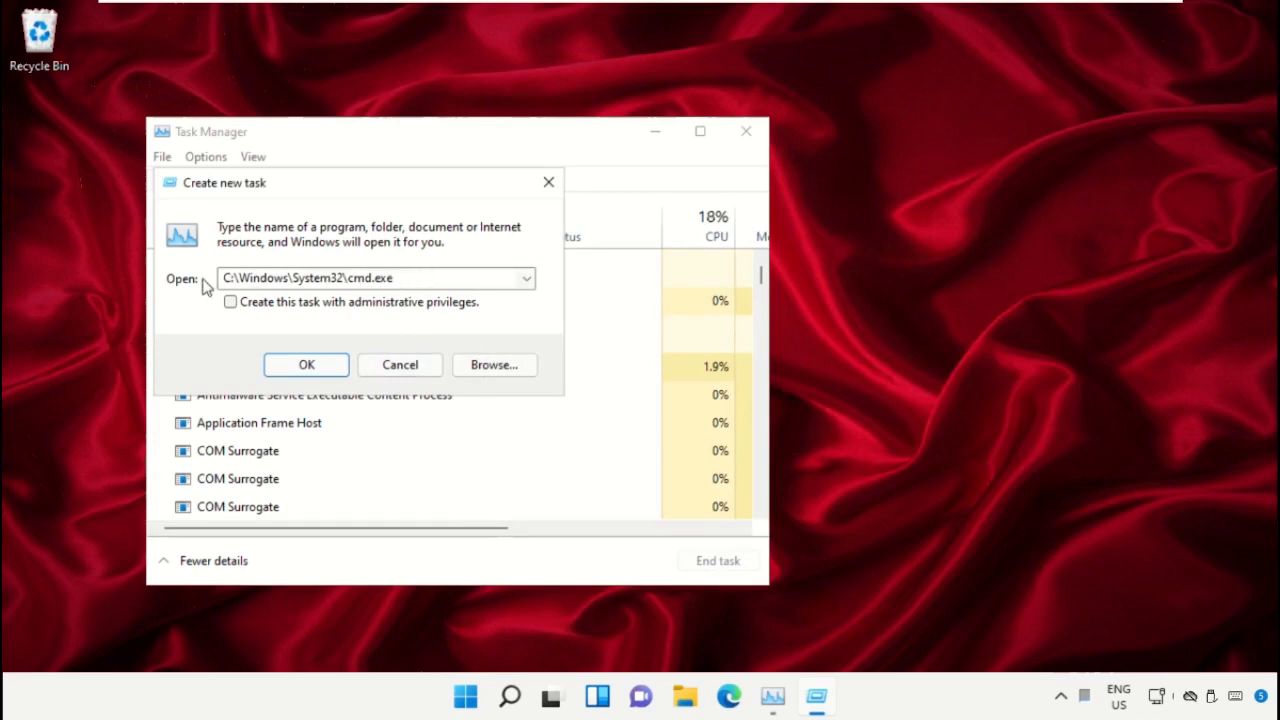
# Step: Enable administrative privileges for the task and launch cmd.exe as administrator
pyautogui.click(230, 300)
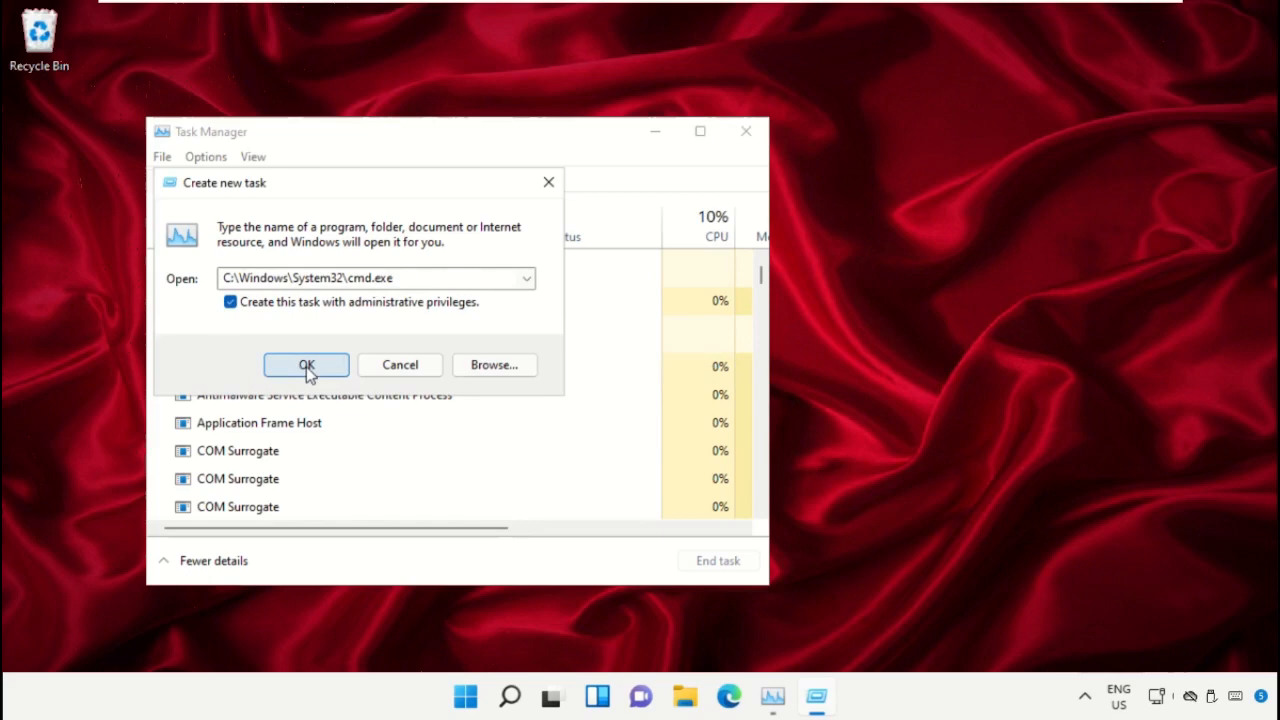
pyautogui.click(306, 364)
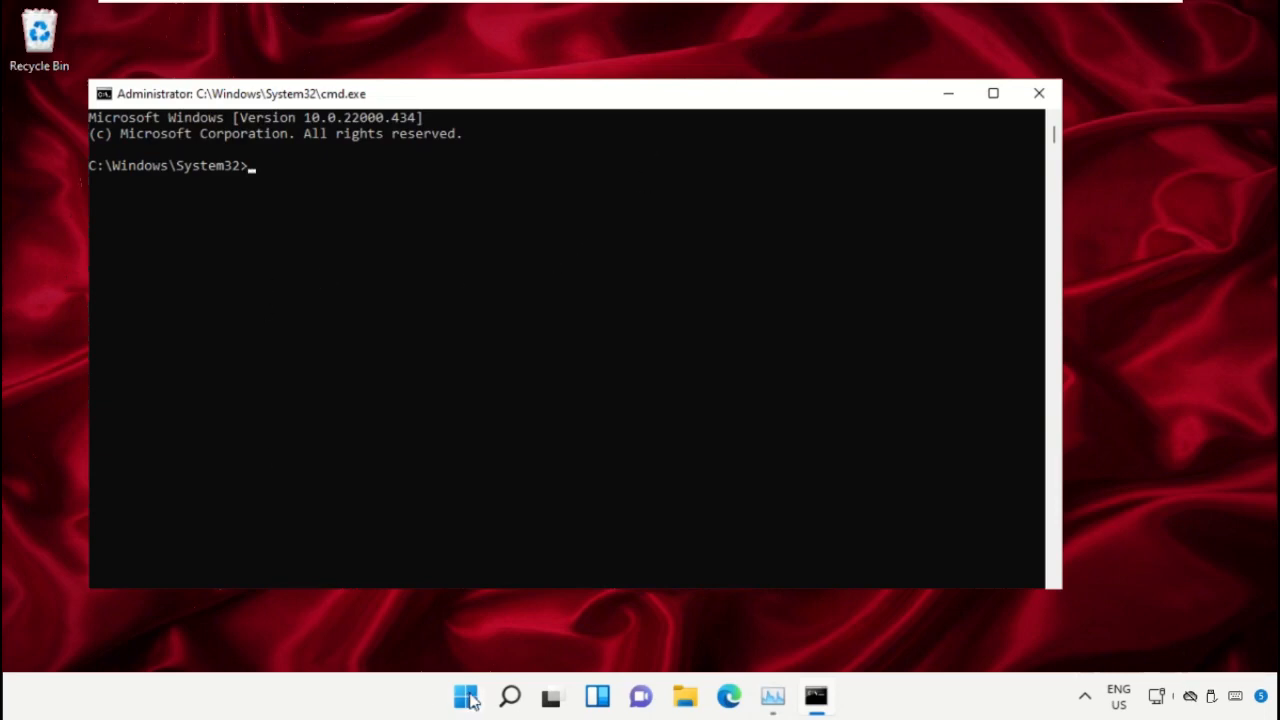
pyautogui.moveTo(956, 92)
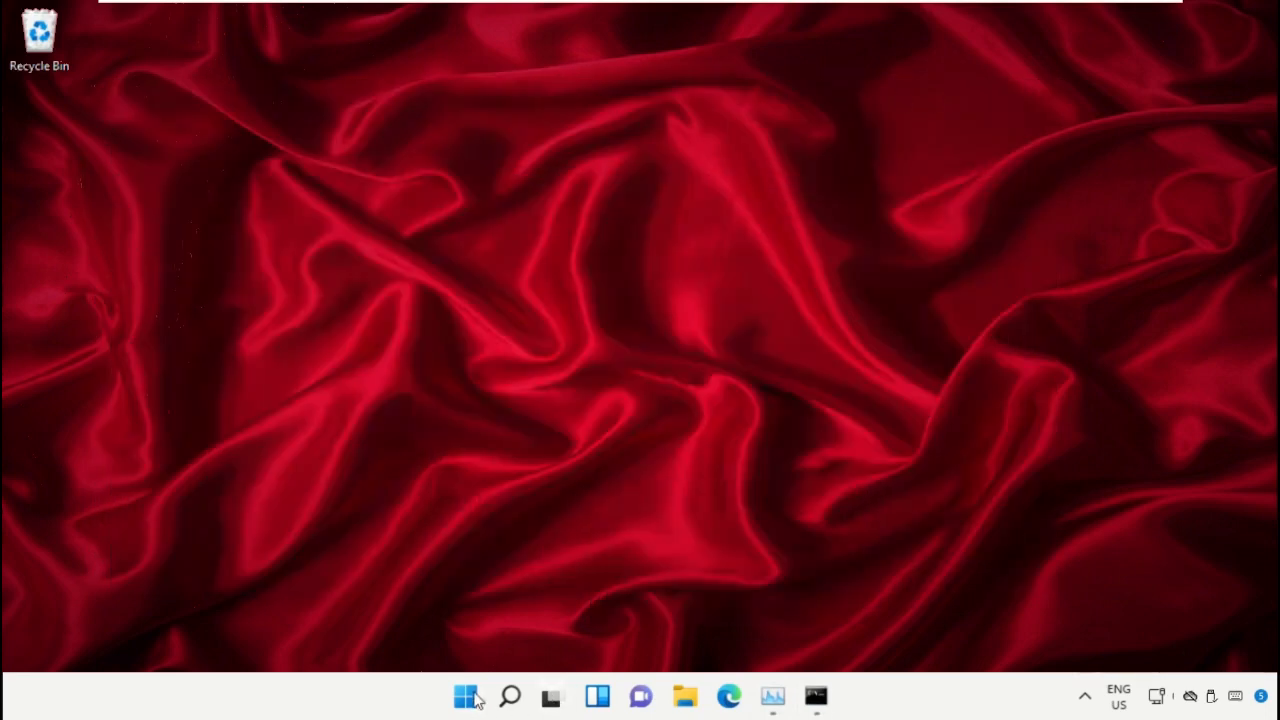
# Step: Search the Start menu for "Chrome" so Google Chrome shows as the best match
pyautogui.click(464, 696)
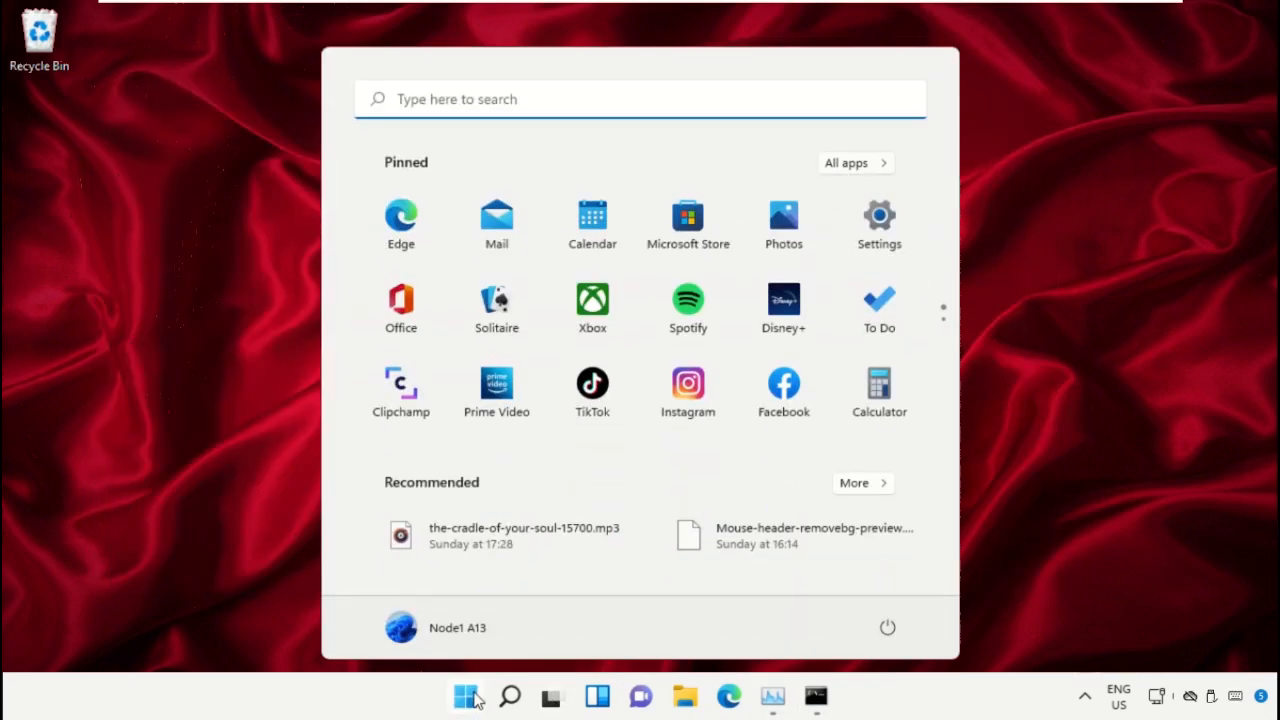
pyautogui.write('Chrome')
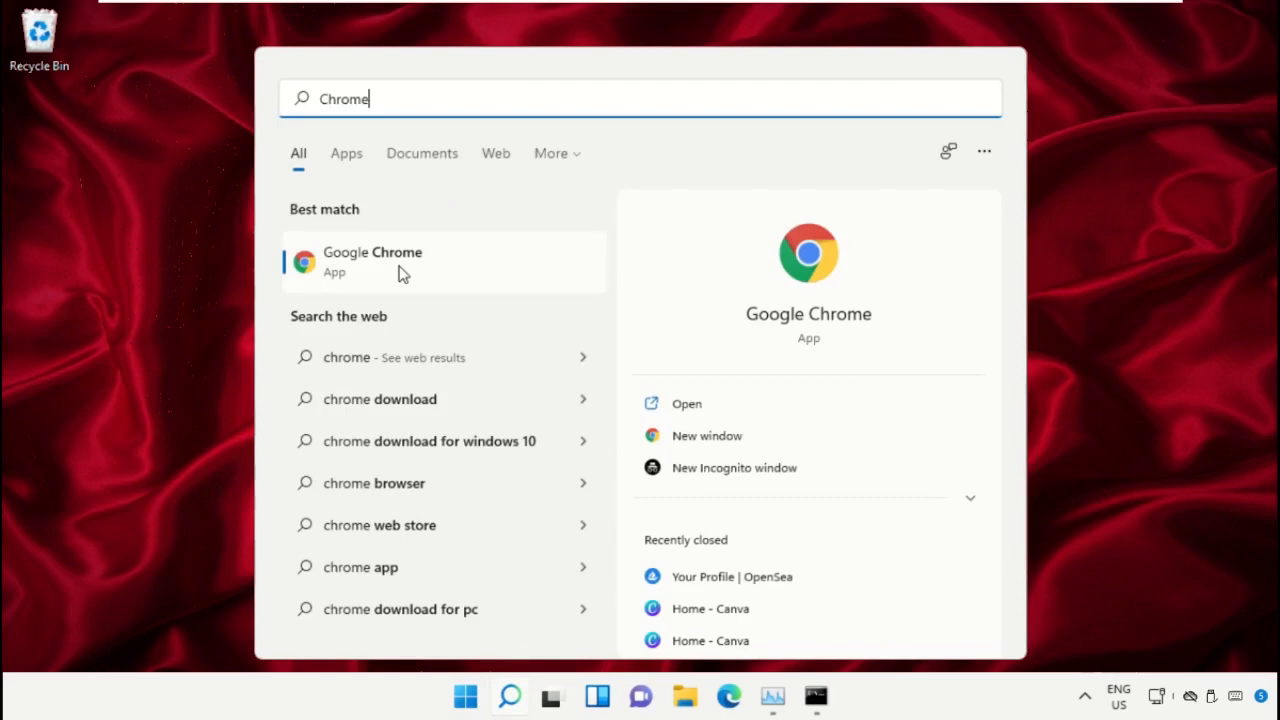
# Step: Launch Chrome, go to google.com and search for "hows.tech windows commands"
pyautogui.click(400, 262)
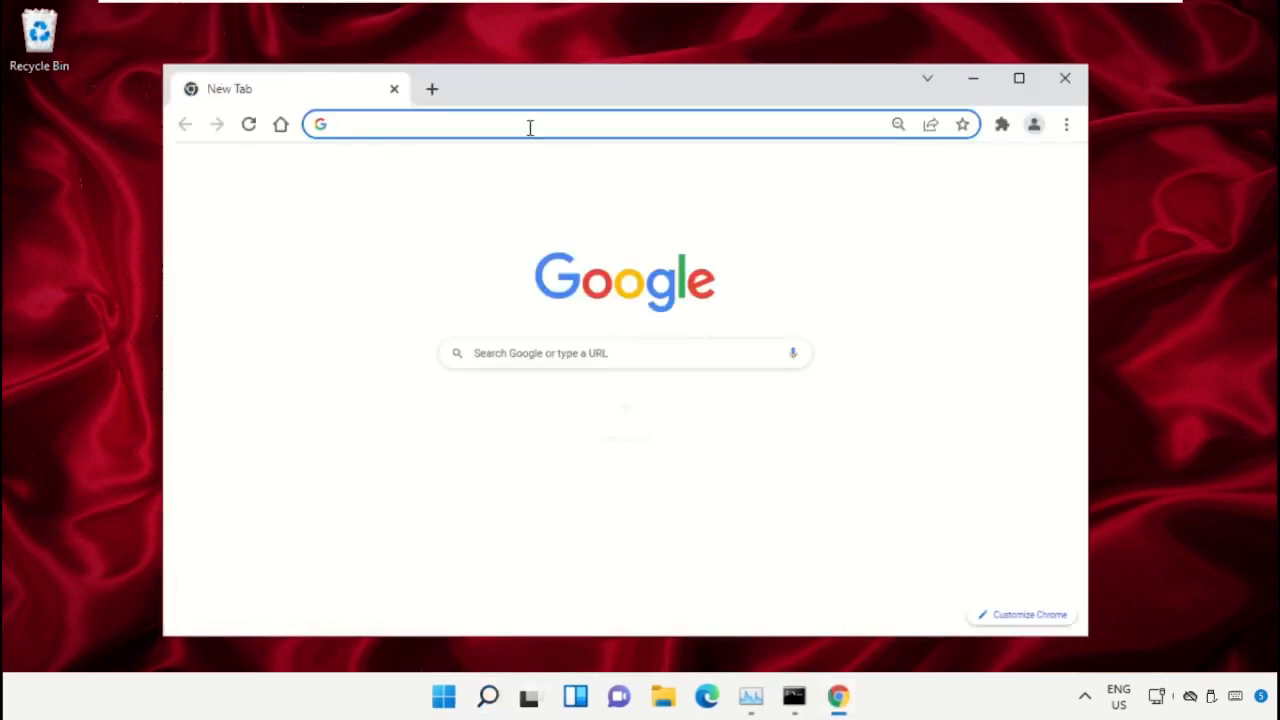
pyautogui.write('google.com')
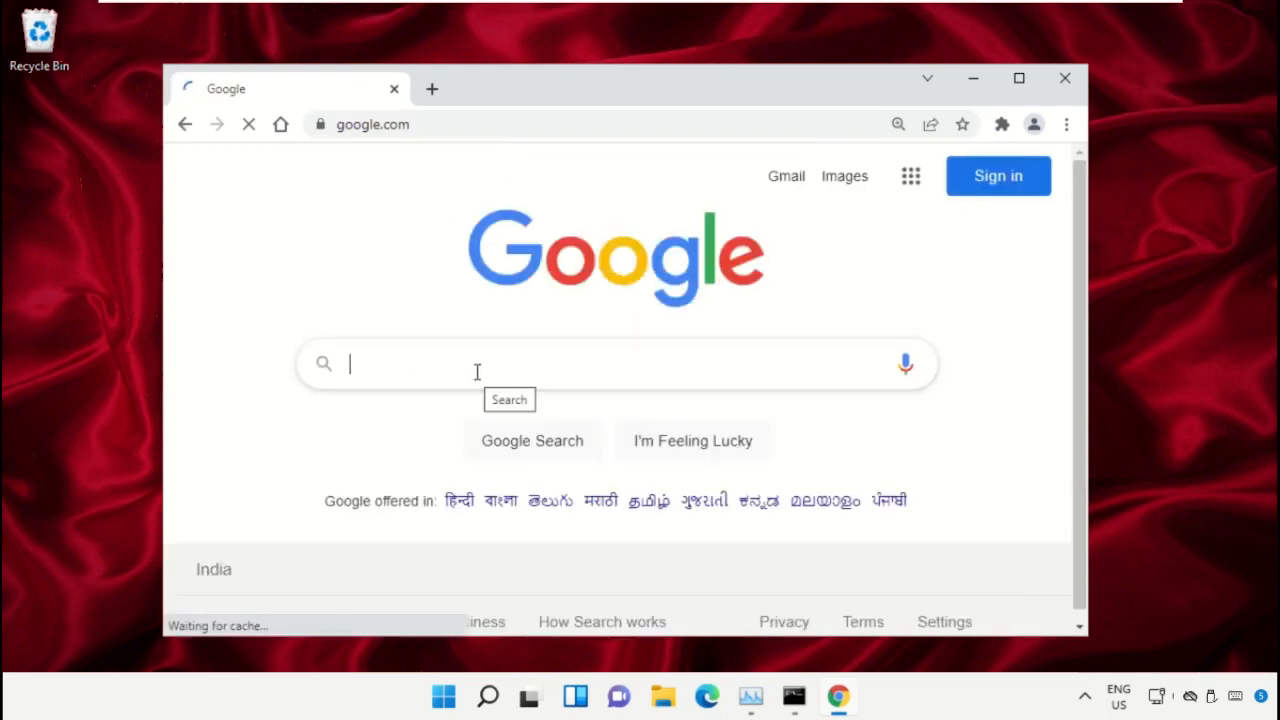
pyautogui.write('hows.tech')
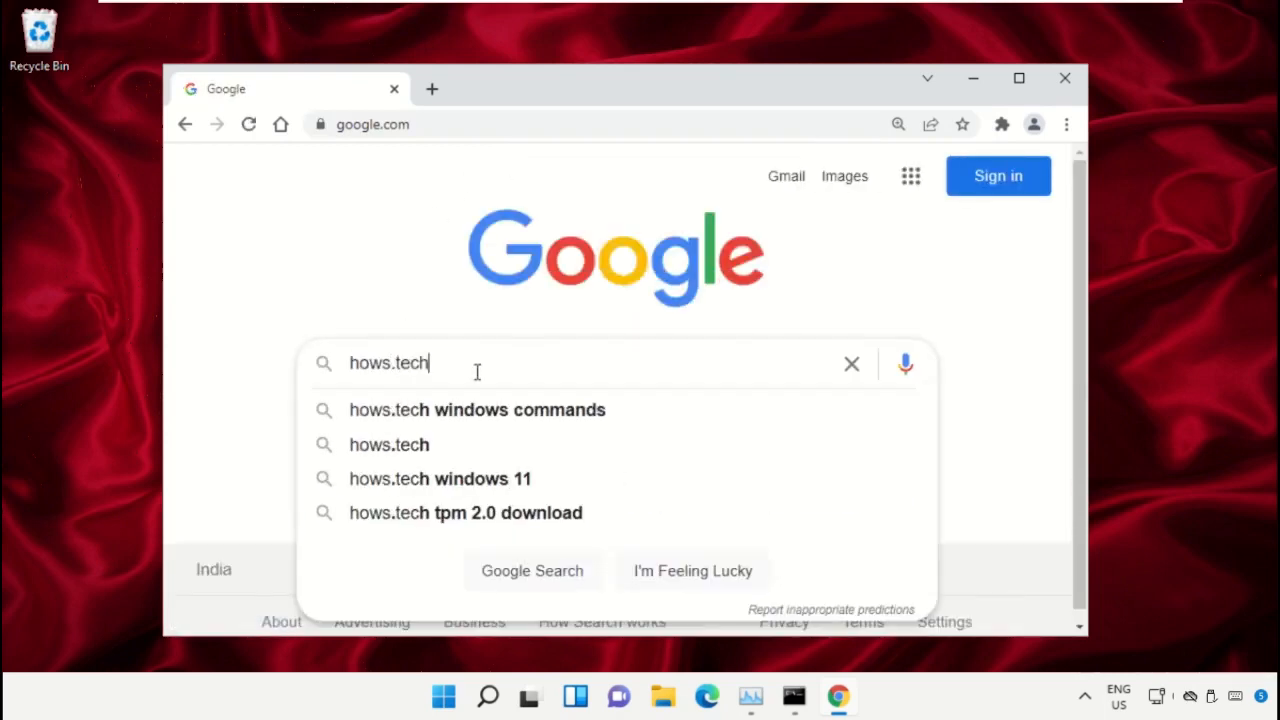
pyautogui.click(476, 408)
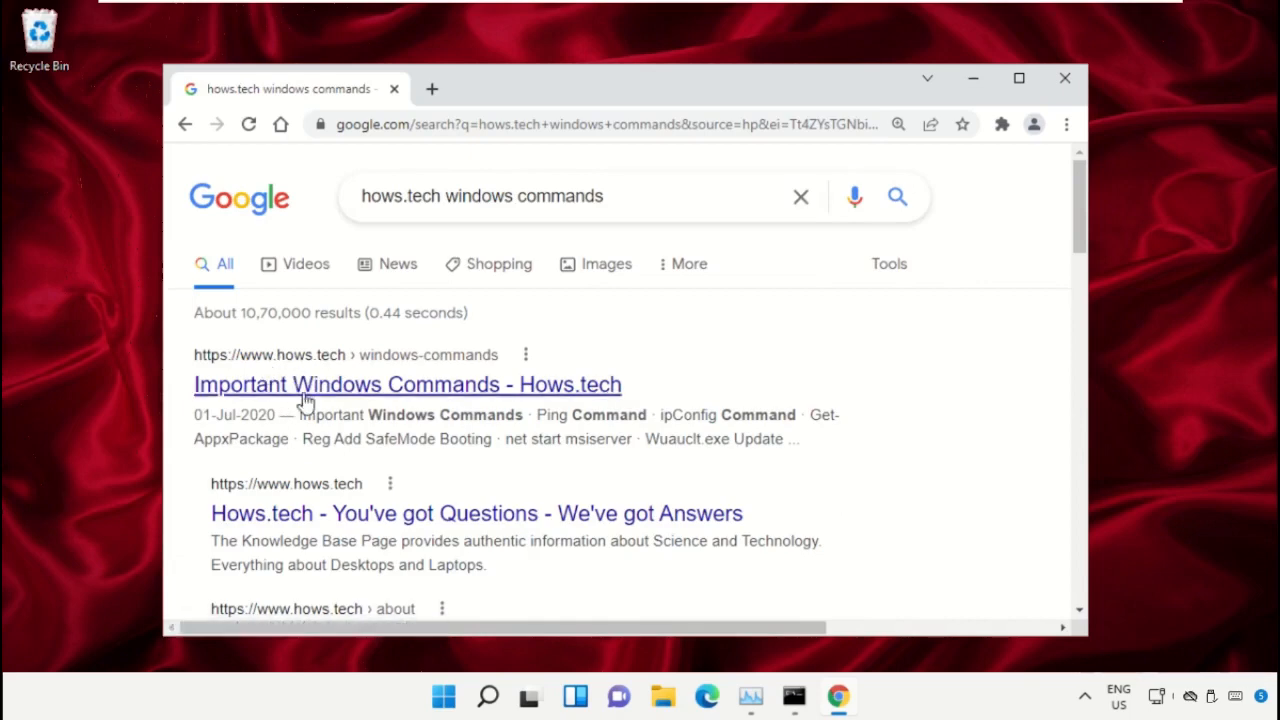
# Step: Open the hows.tech Important Windows Commands page and scroll to the sfc Command 12 and 13 section
pyautogui.click(408, 384)
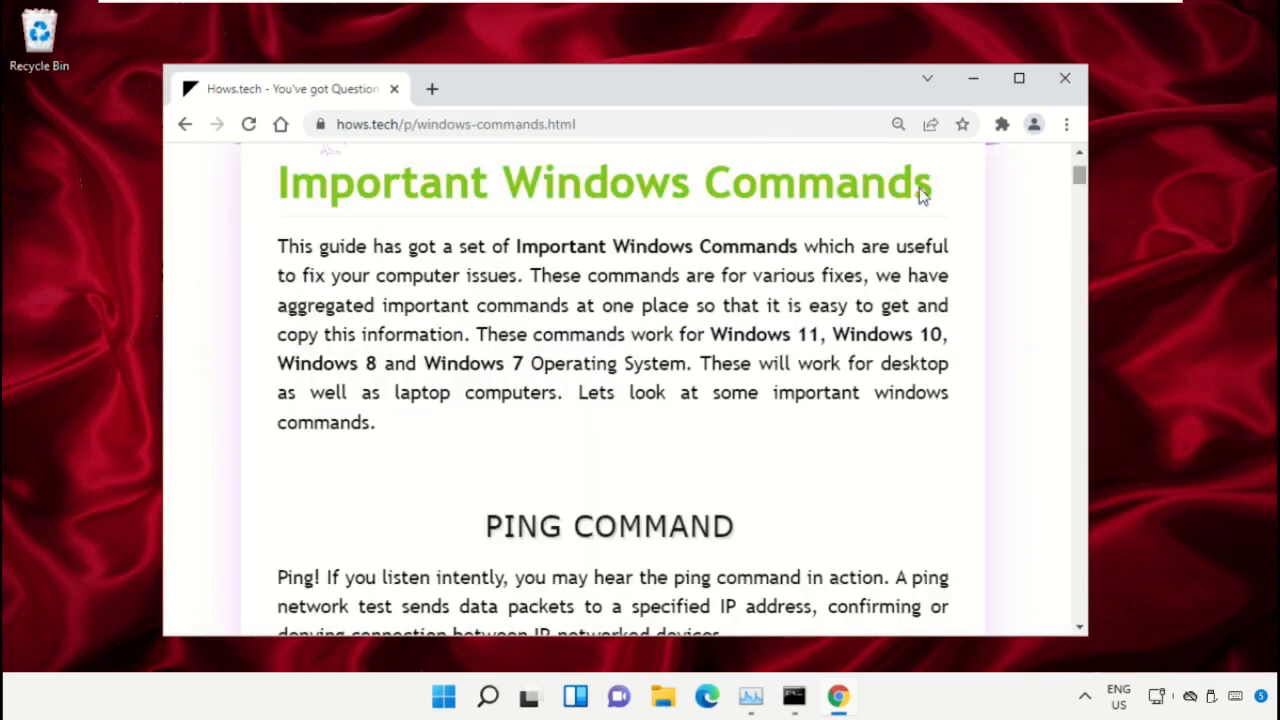
pyautogui.tripleClick(600, 182)
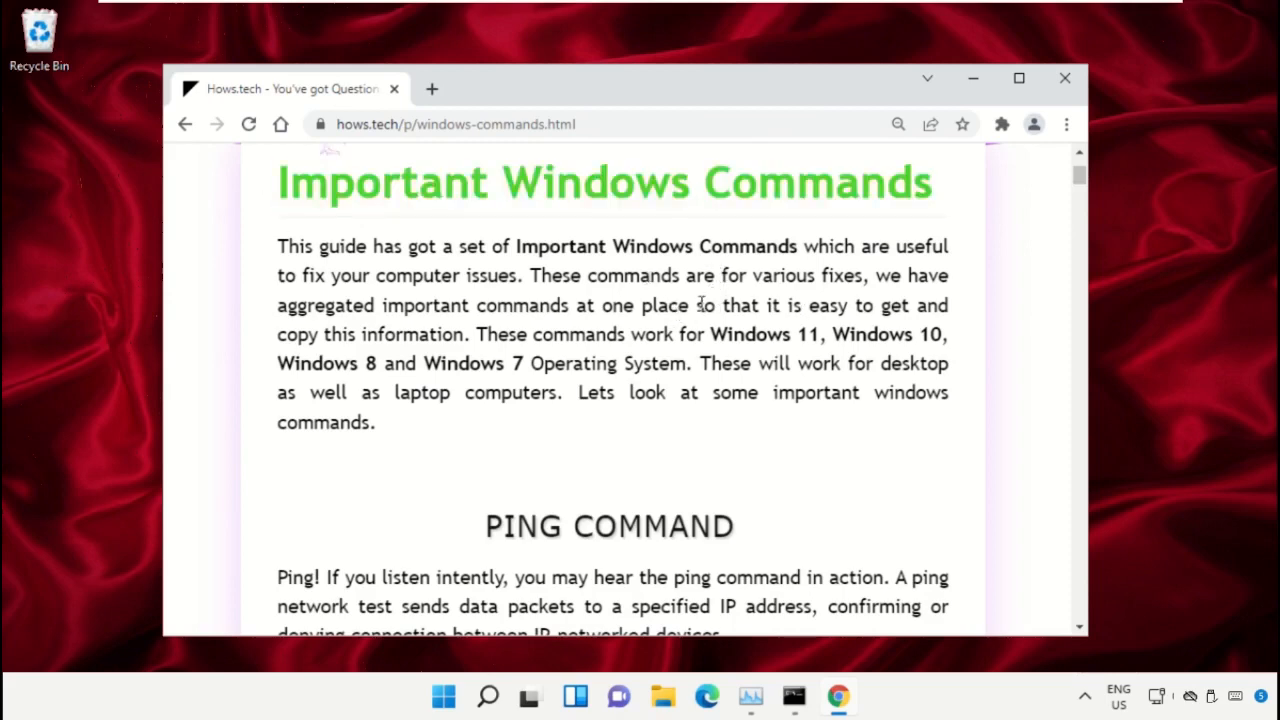
pyautogui.scroll(-3)
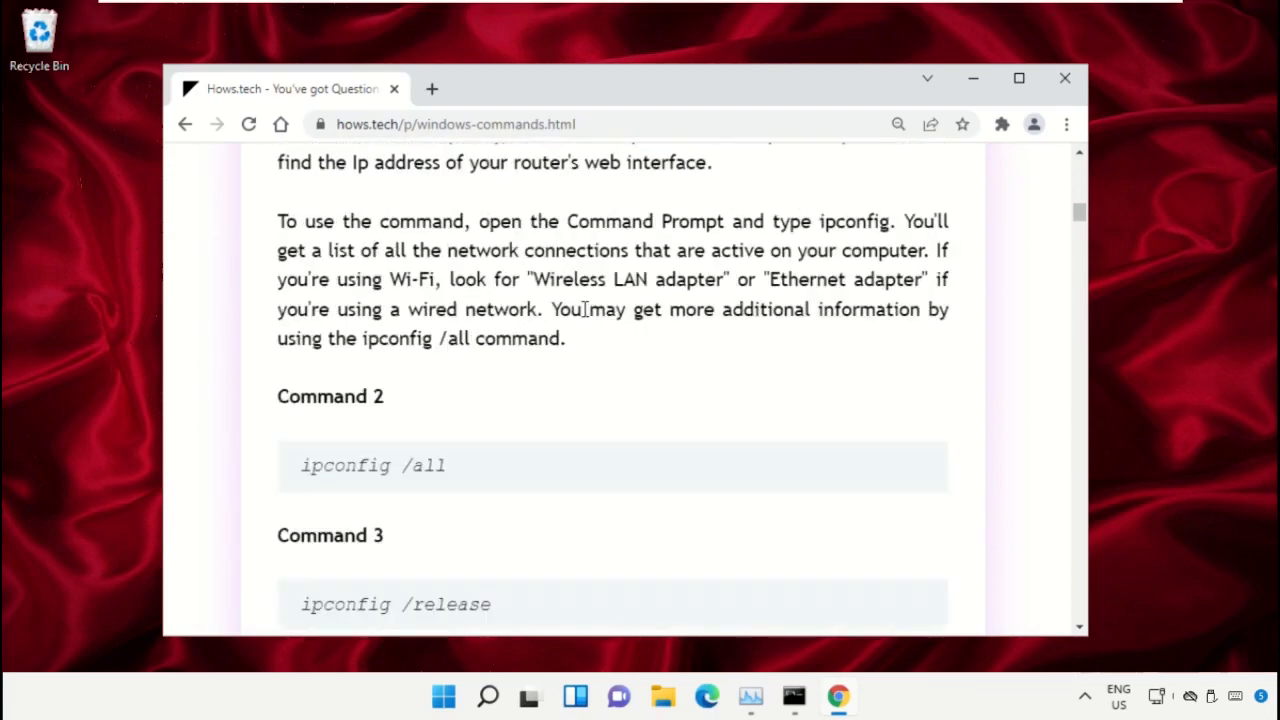
pyautogui.scroll(-3)
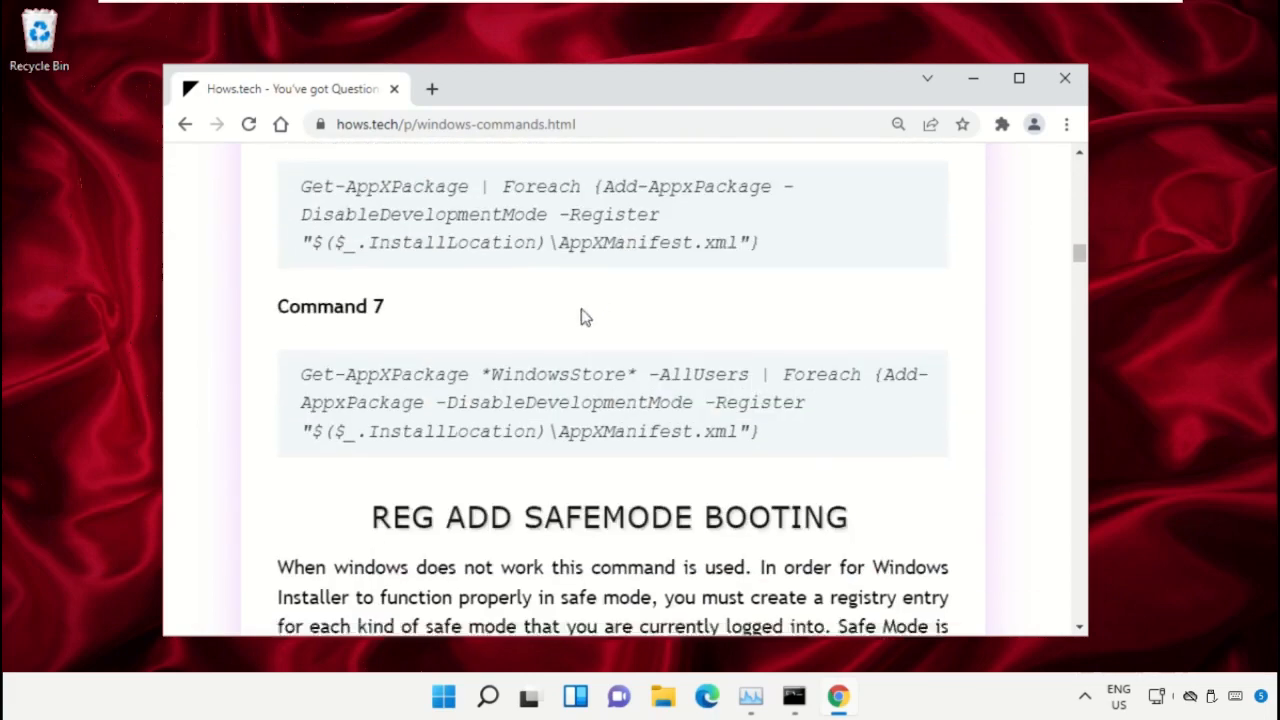
pyautogui.scroll(-3)
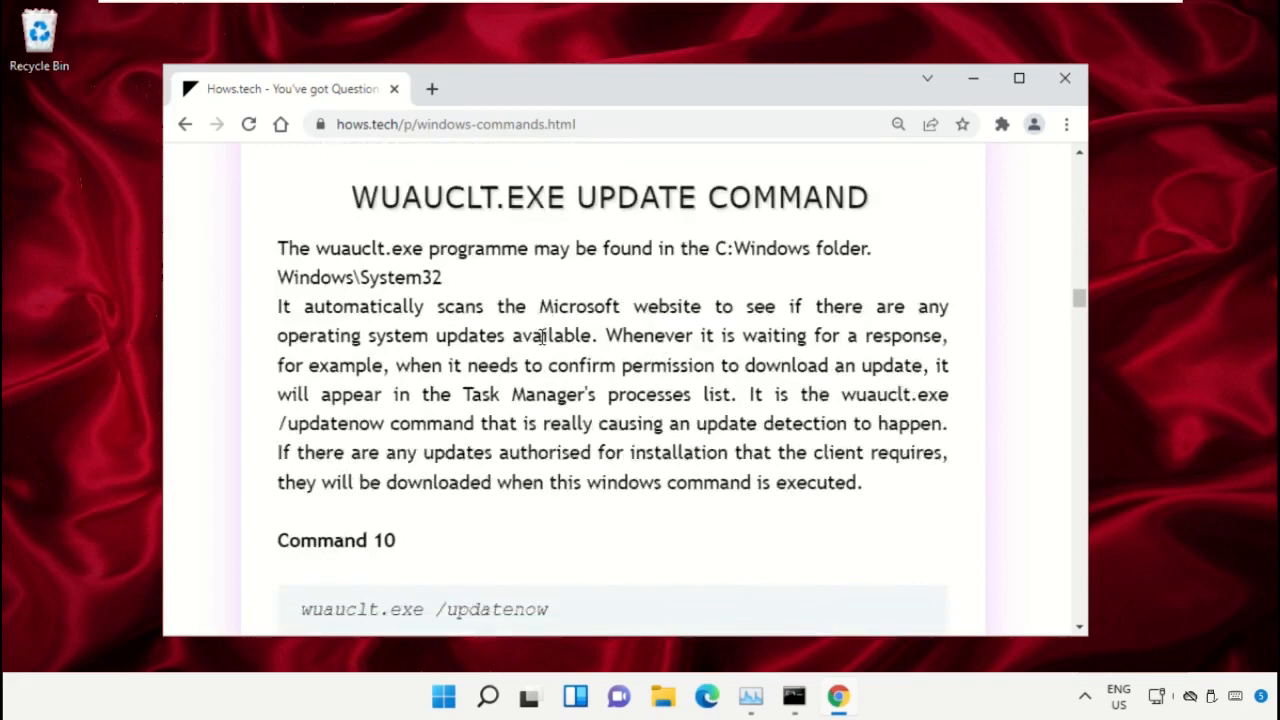
pyautogui.scroll(-3)
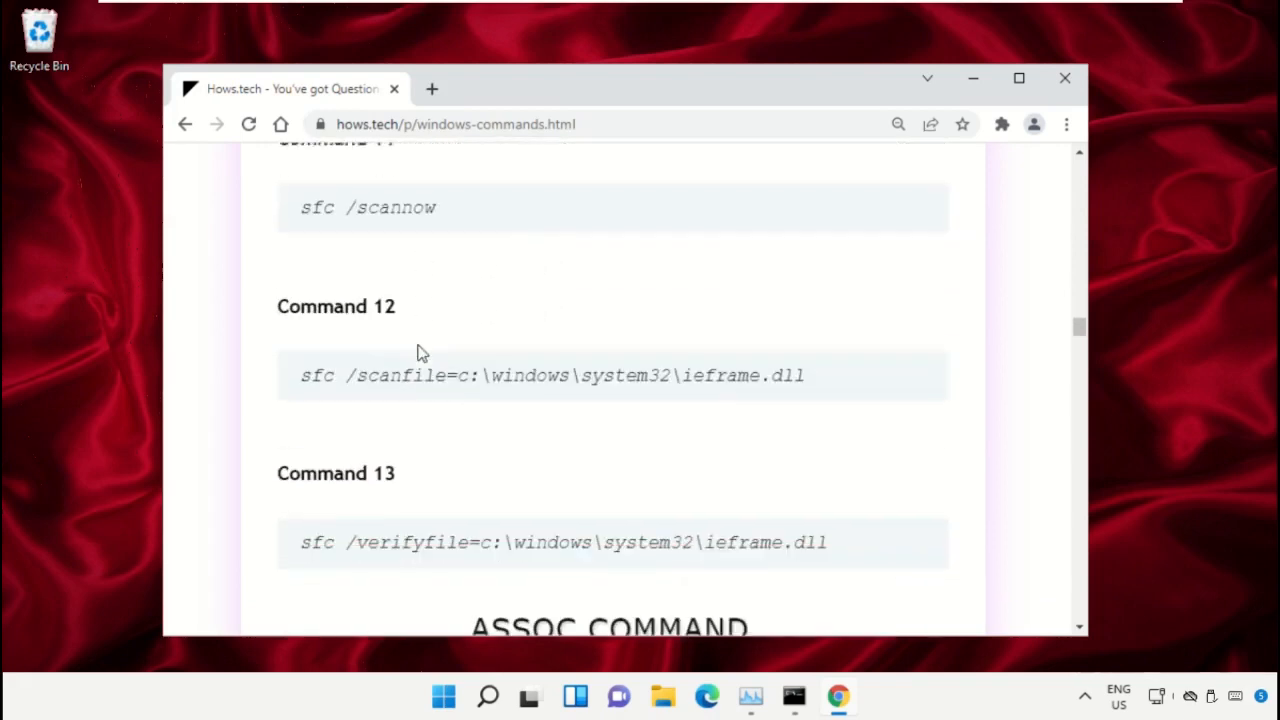
pyautogui.scroll(-3)
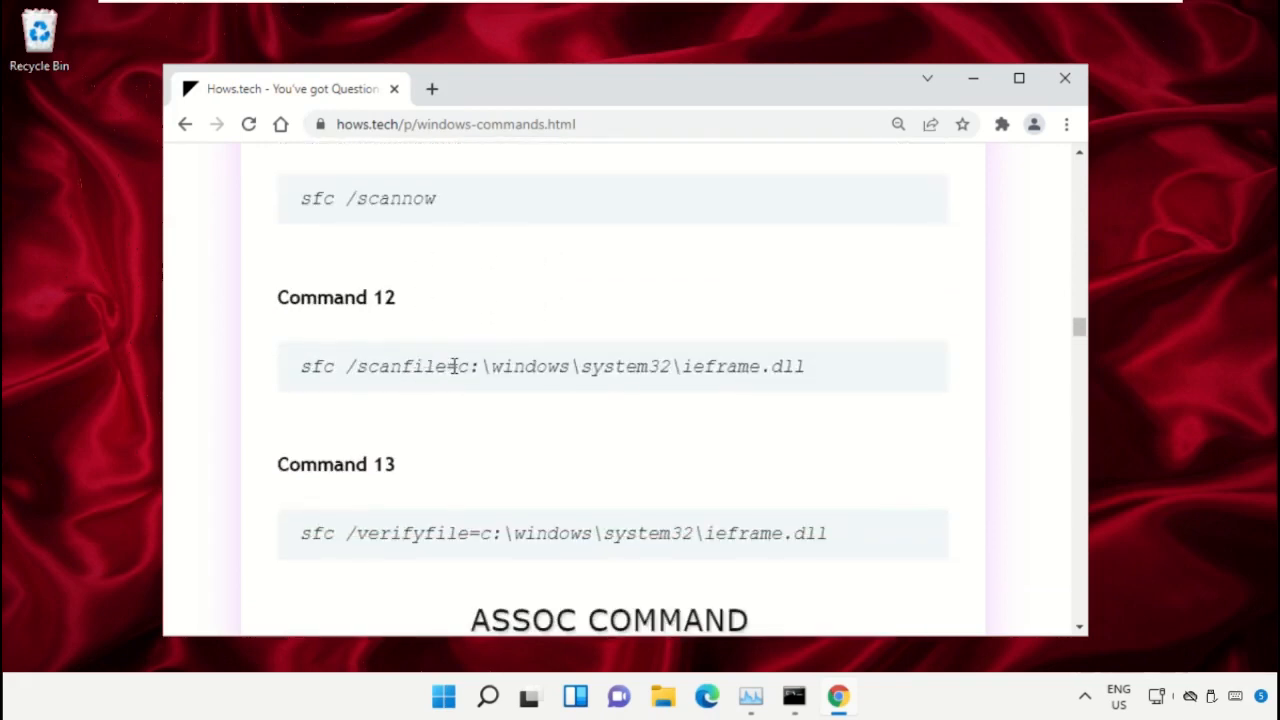
pyautogui.moveTo(648, 390)
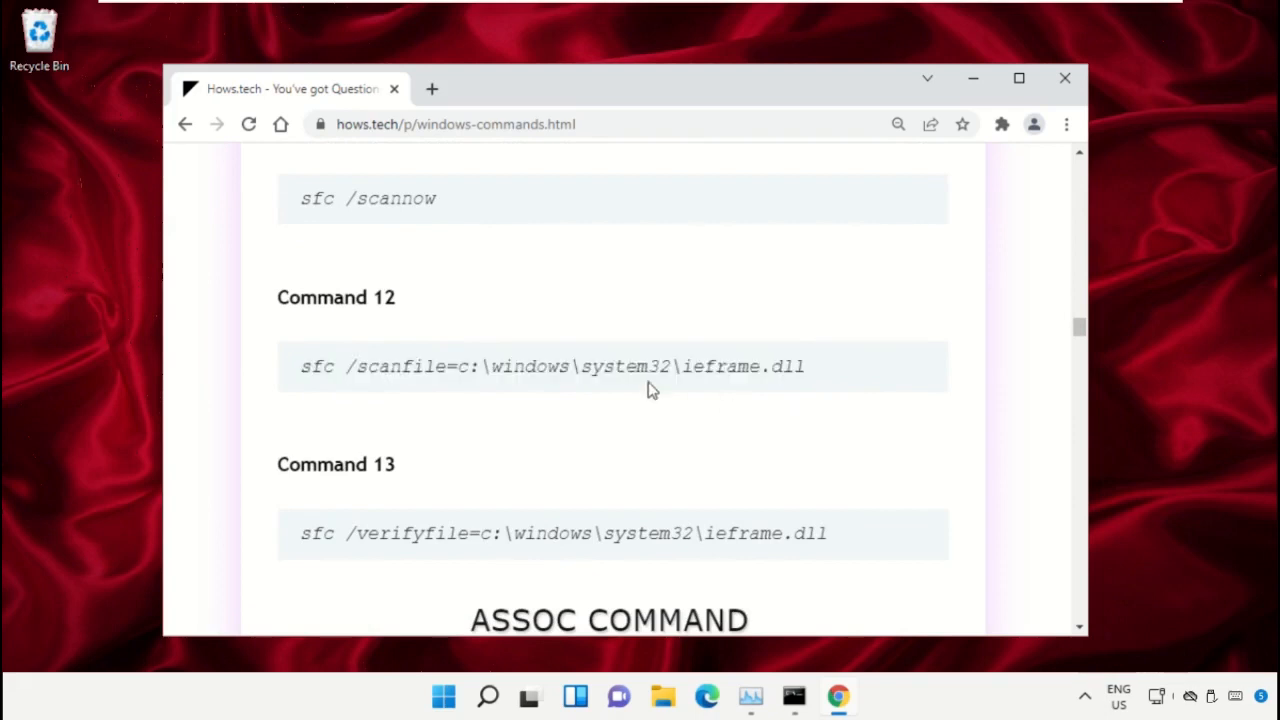
pyautogui.moveTo(508, 376)
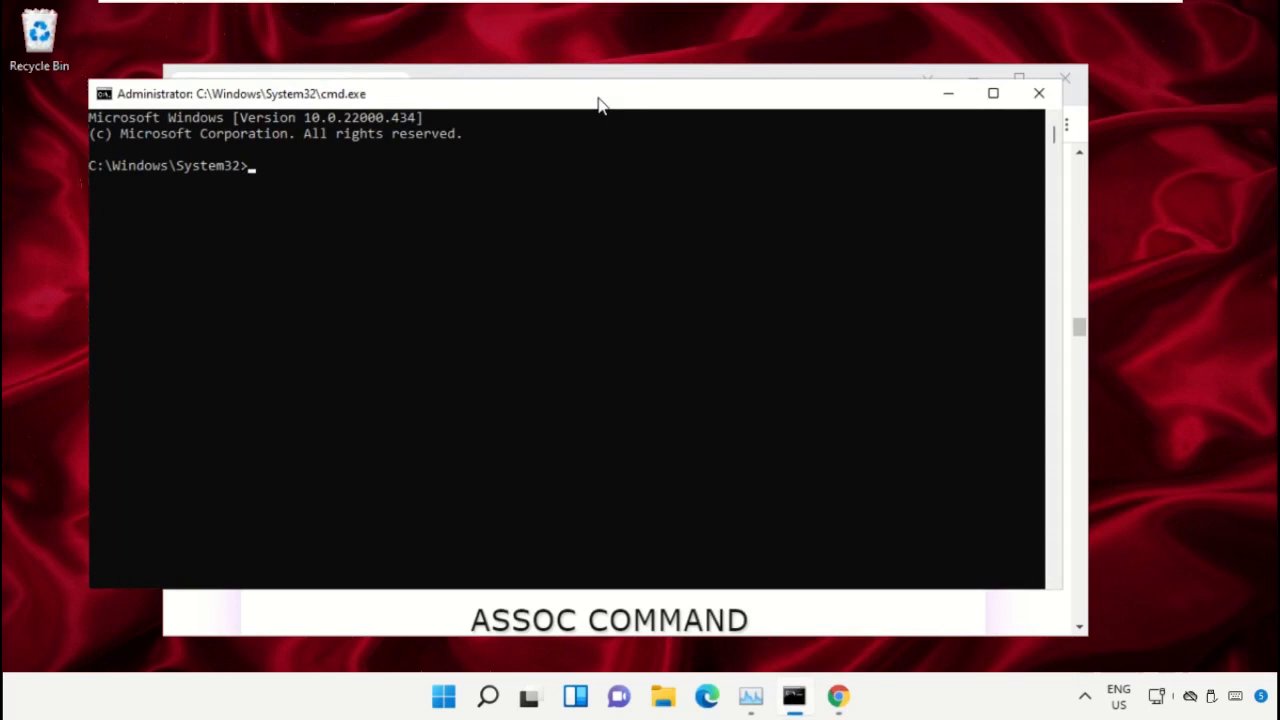
# Step: Run sfc /scanfile=c:\windows\system32\ieframe.dll in the admin Command Prompt with no violations reported
pyautogui.moveTo(600, 94); pyautogui.dragTo(636, 108)
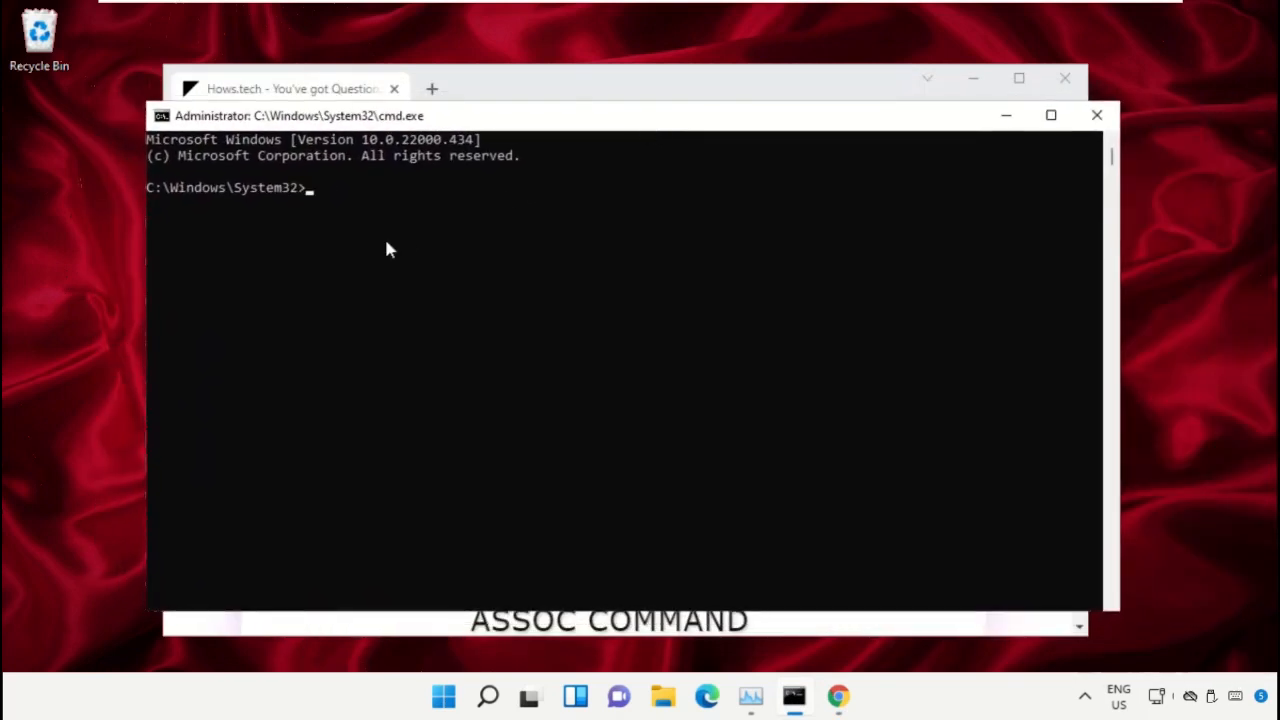
pyautogui.write('sfc /scanfile=c:\\windows\\system32\\ieframe.dll')
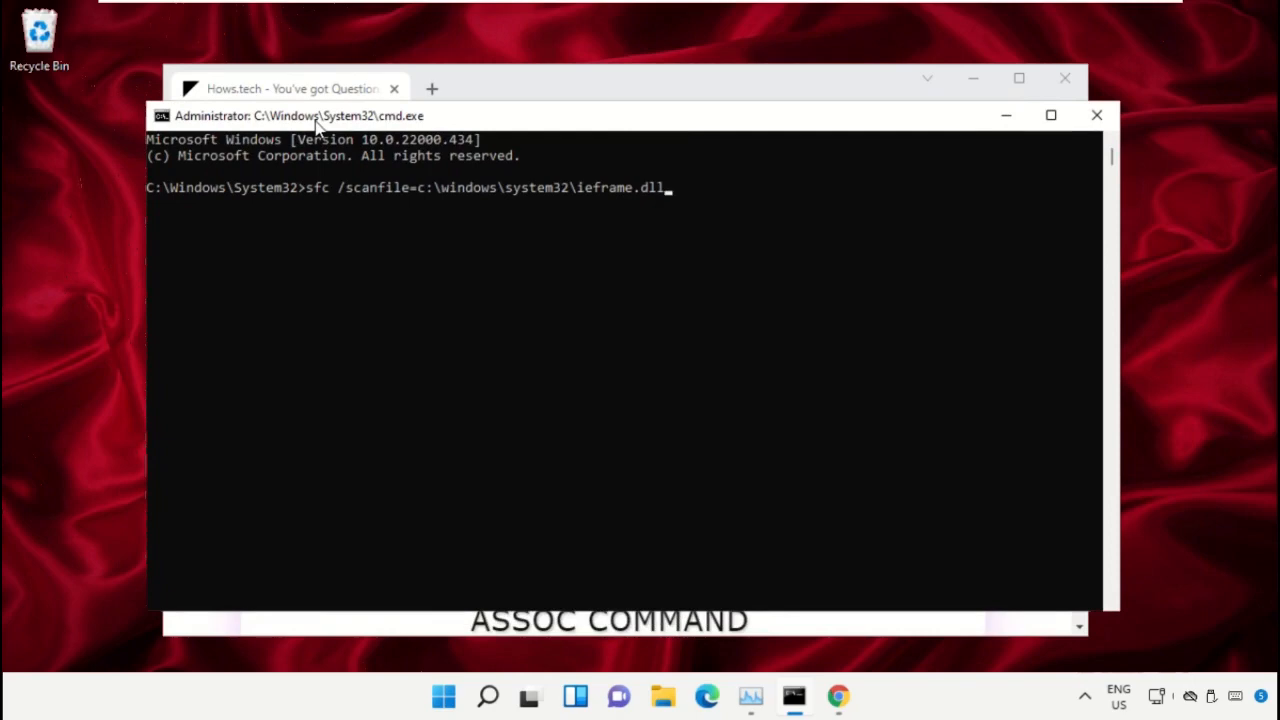
pyautogui.moveTo(512, 86)
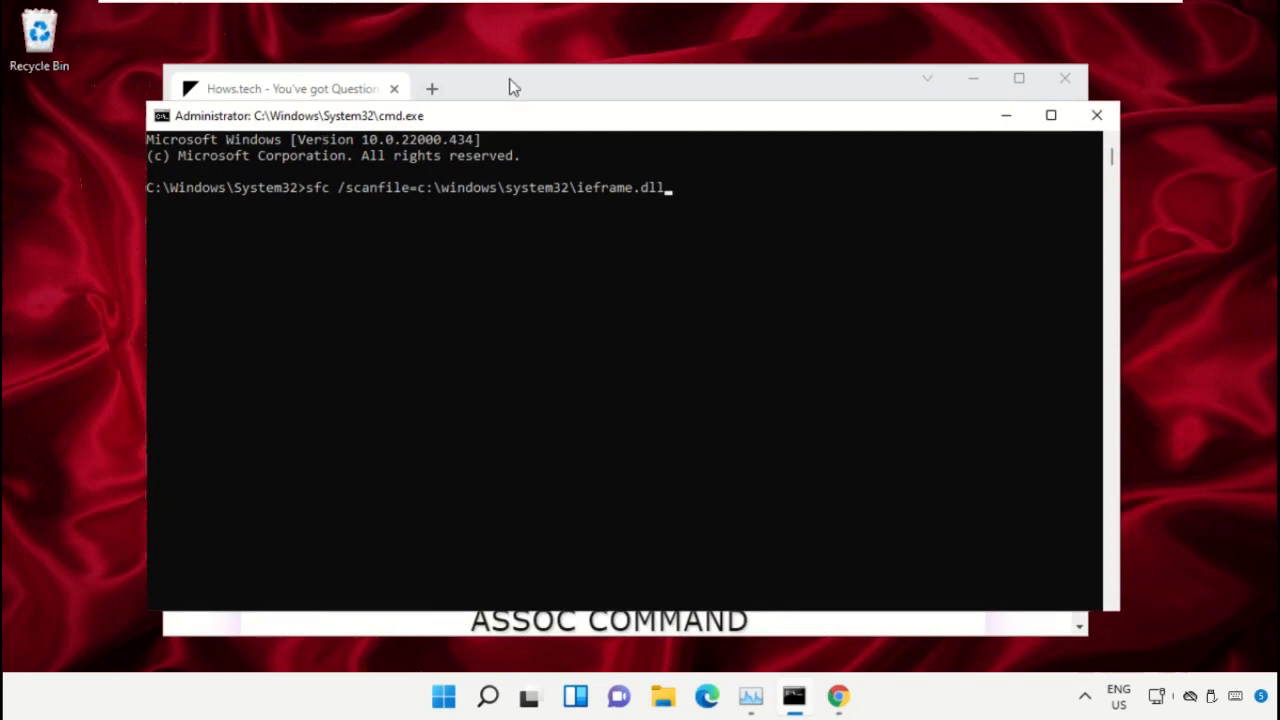
pyautogui.press('enter')
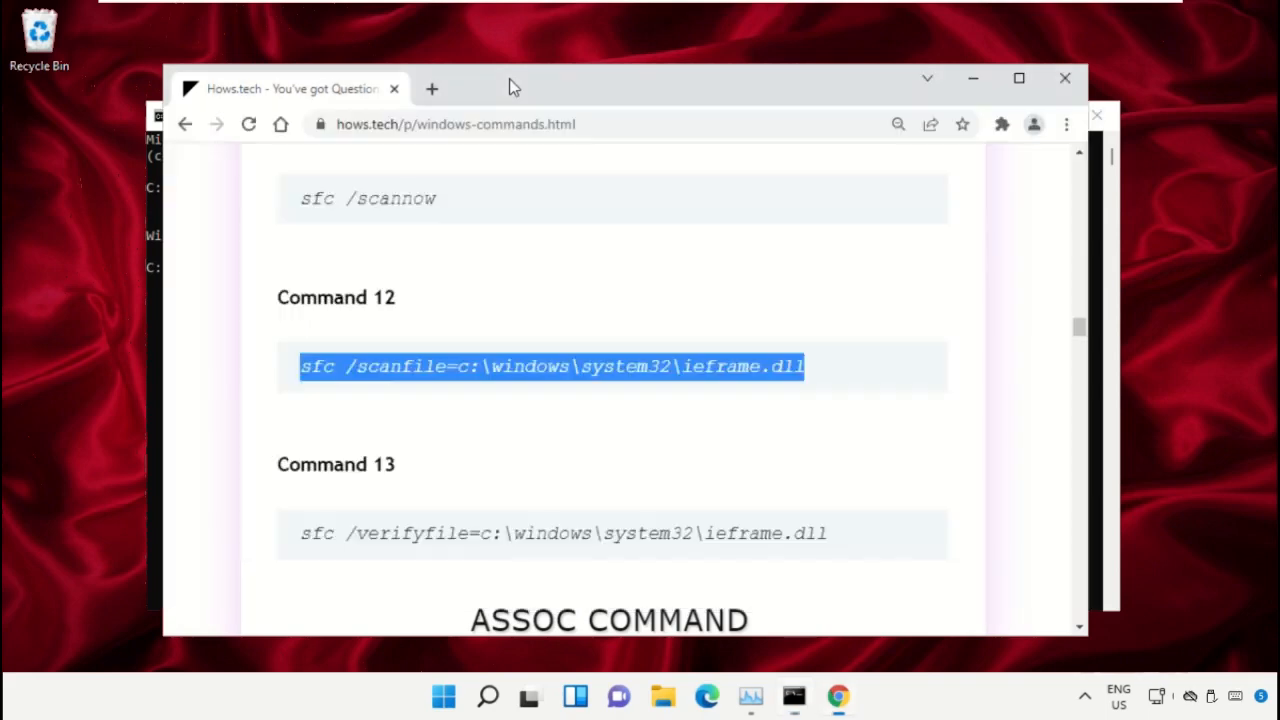
# Step: Run sfc /verifyfile=c:\windows\system32\ieframe.dll with no integrity violations reported
pyautogui.scroll(-3)
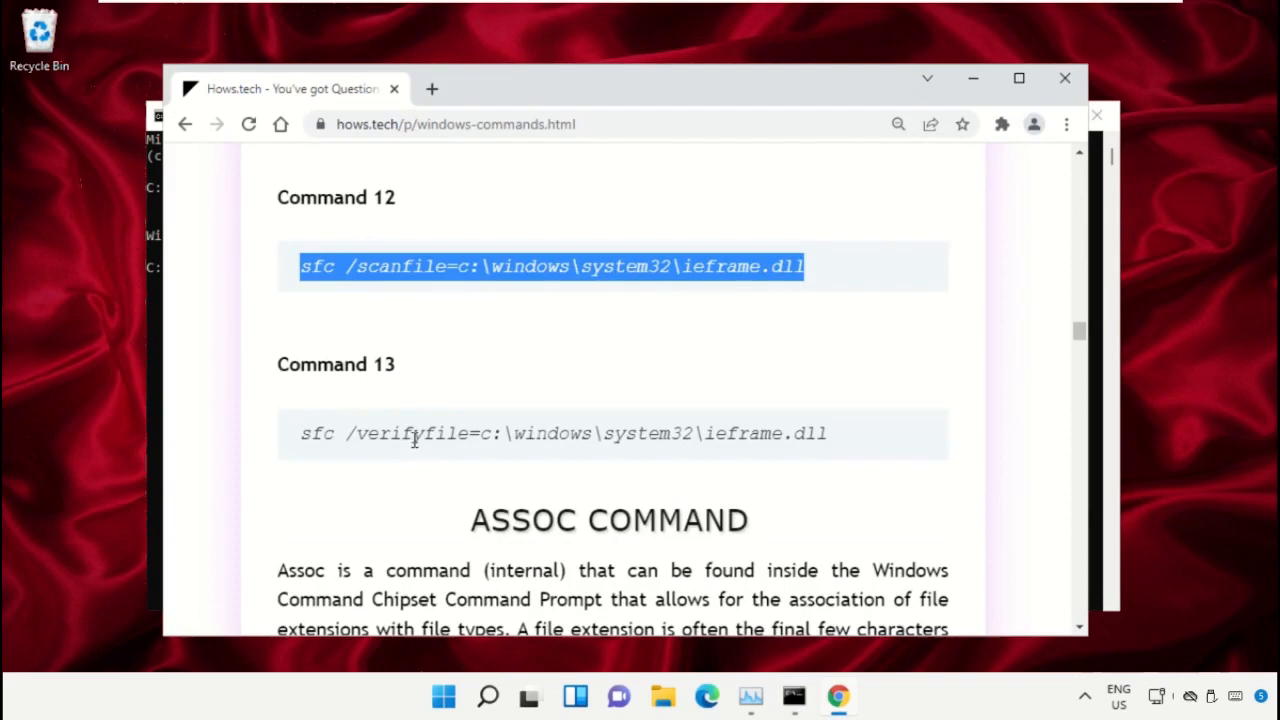
pyautogui.doubleClick(562, 432)
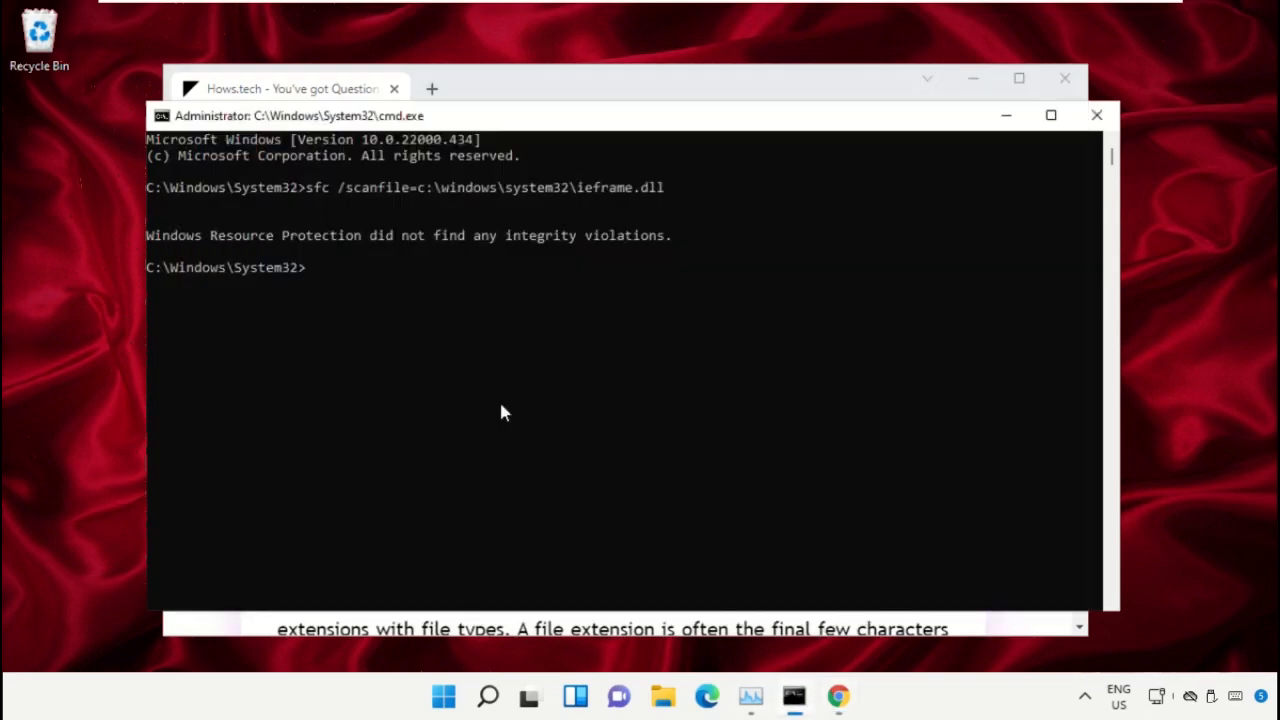
pyautogui.write('sfc /verifyfile=c:\\windows\\system32\\ieframe.dll')
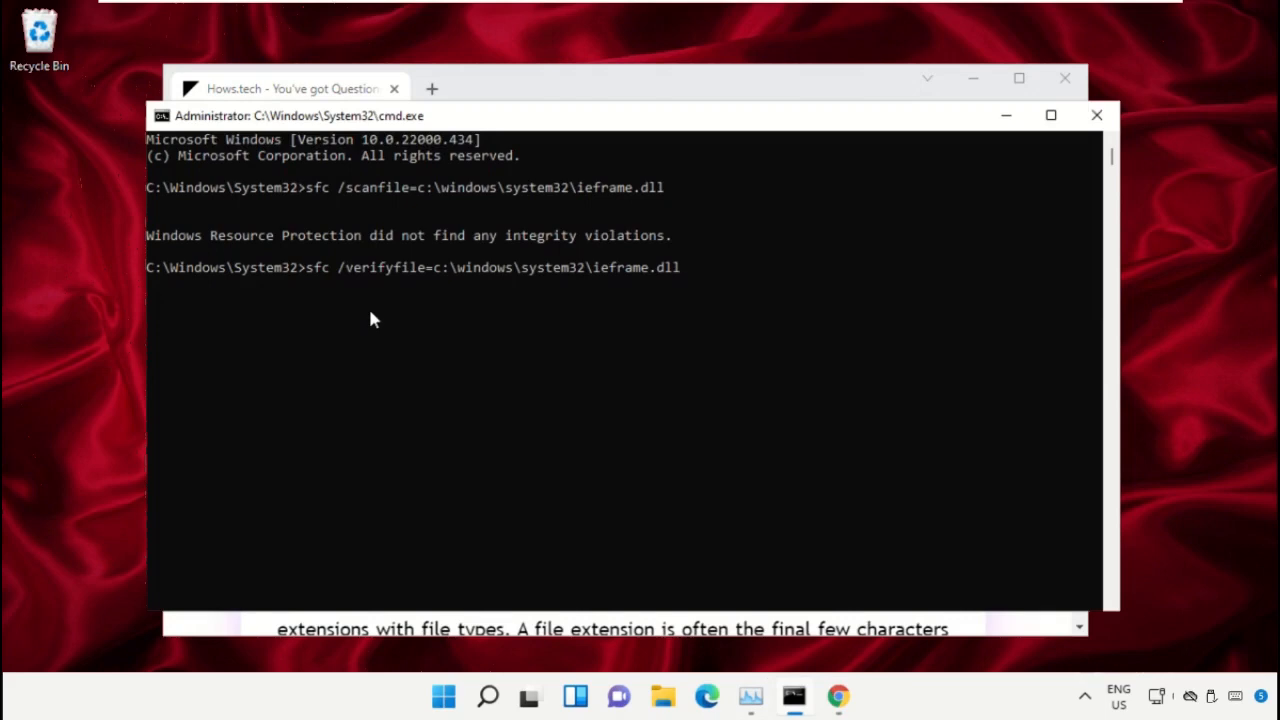
pyautogui.press('enter')
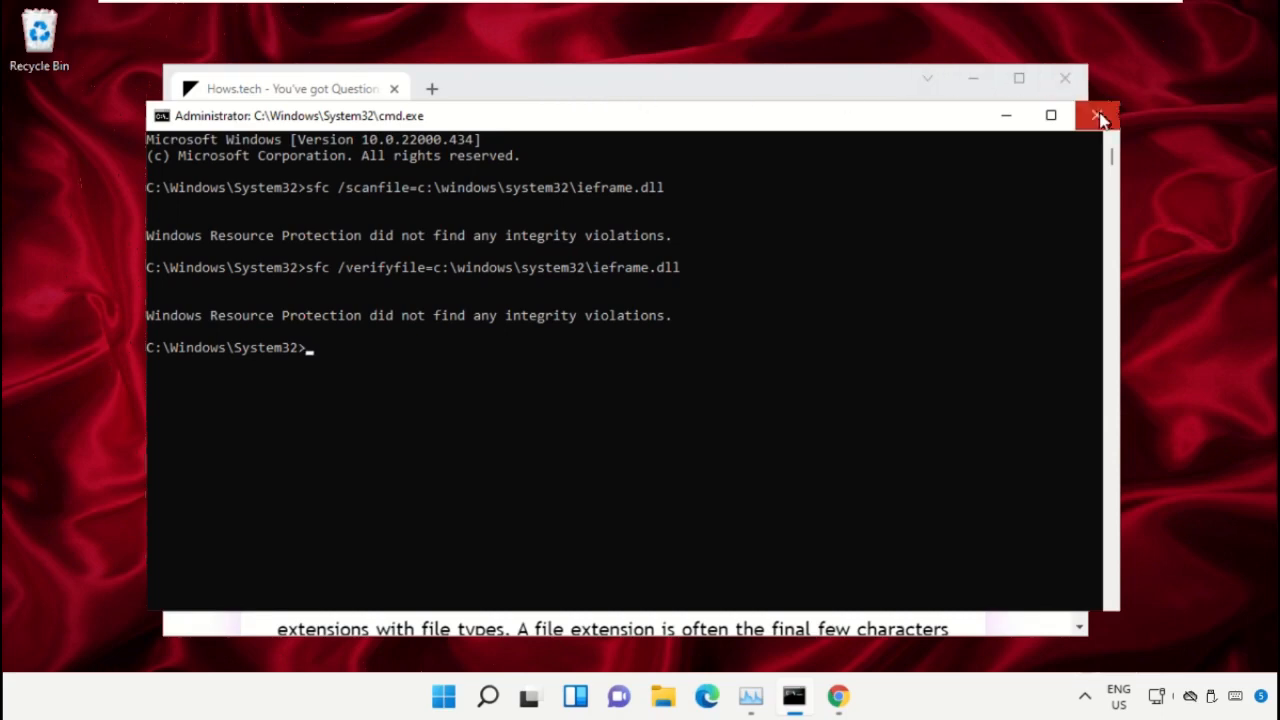
pyautogui.moveTo(1098, 116)
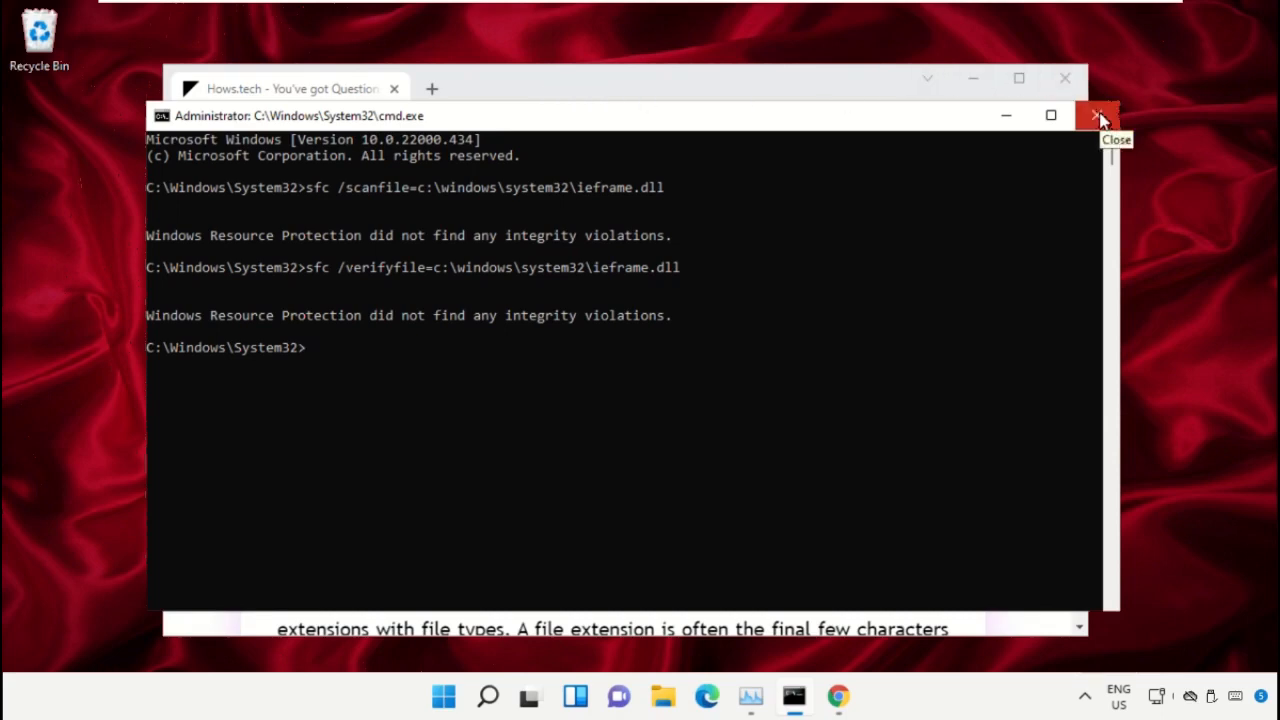
# Step: Close the Command Prompt and minimize Chrome to leave the desktop showing
pyautogui.click(1098, 114)
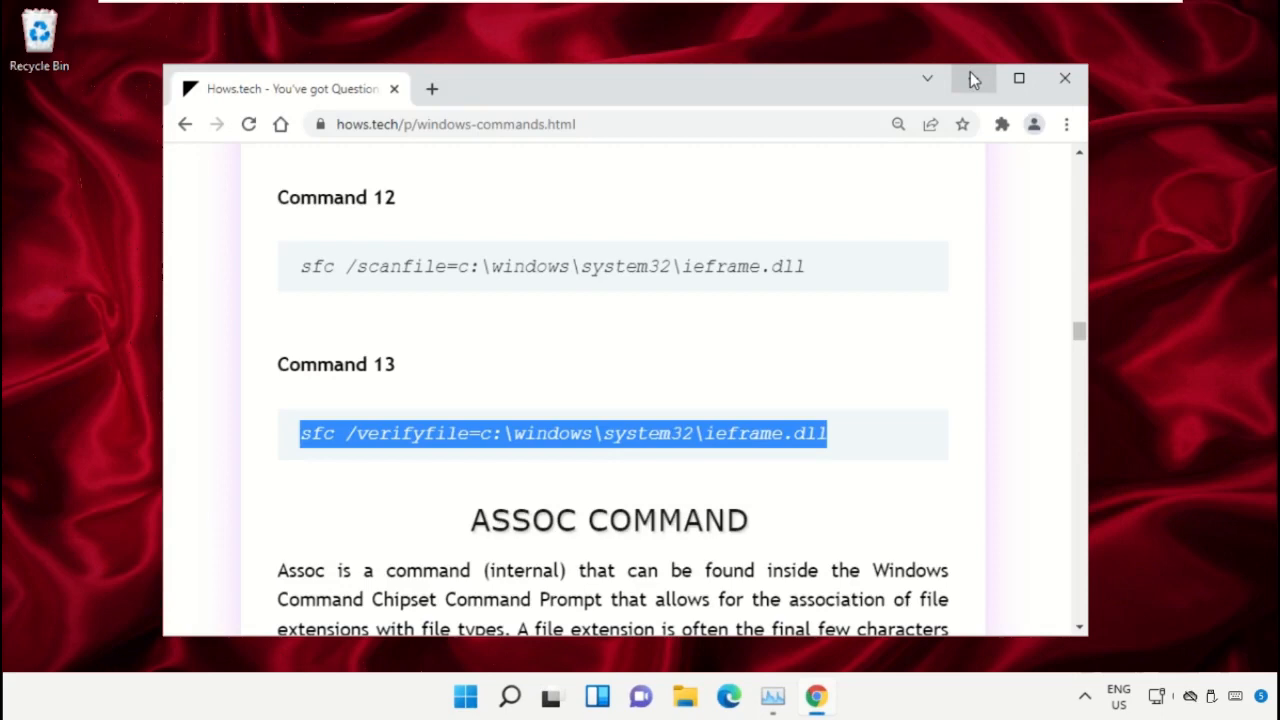
pyautogui.moveTo(972, 78)
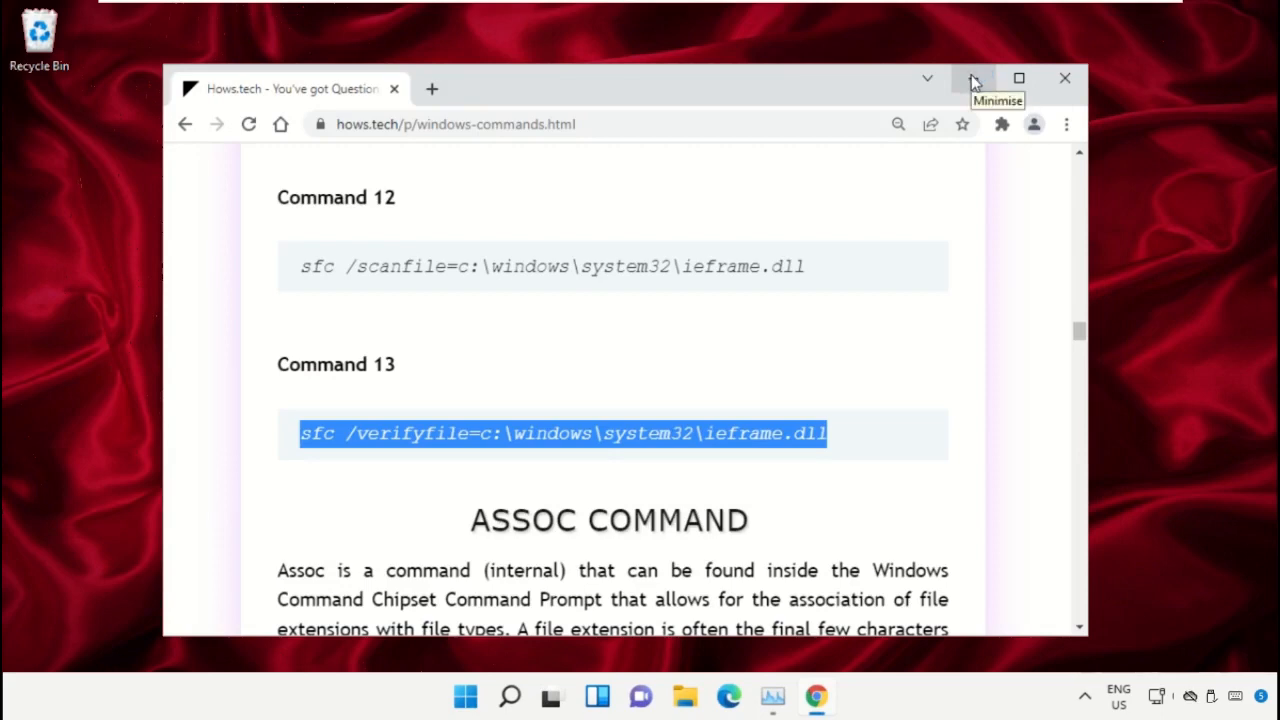
pyautogui.click(972, 78)
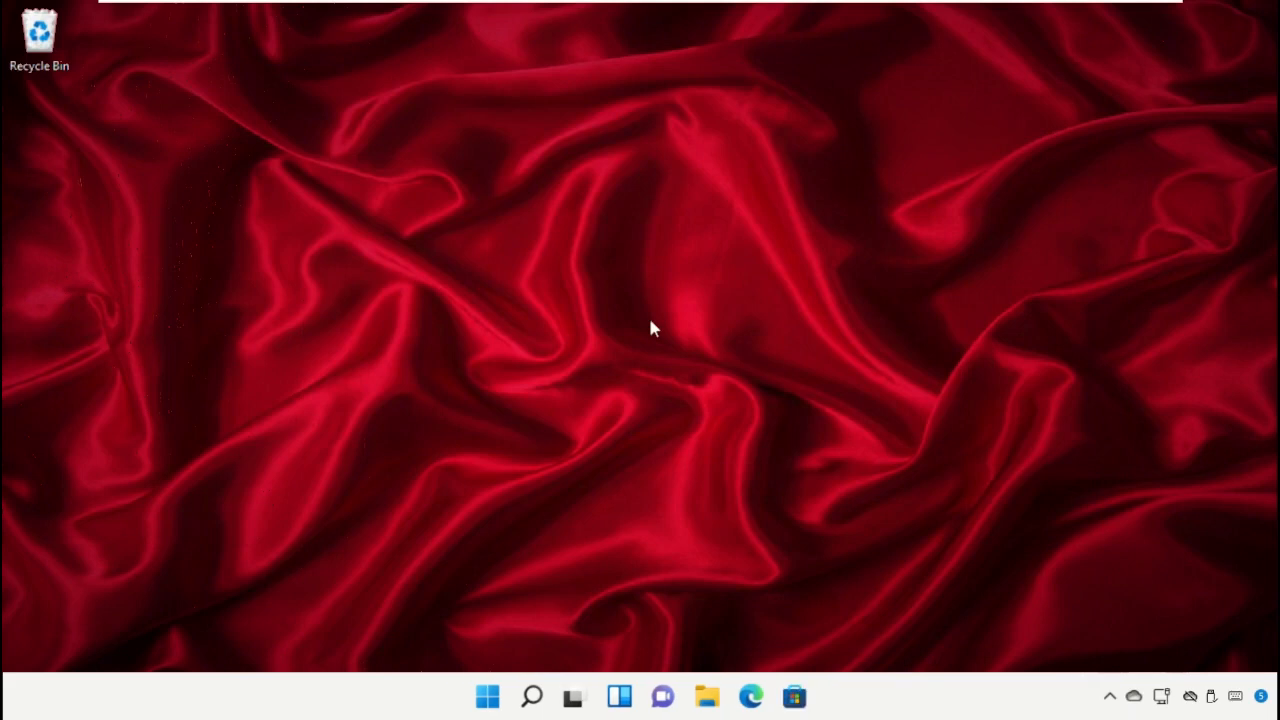
# Step: From the desktop's Display settings, view the adapter properties for Display 1
pyautogui.rightClick(650, 328)
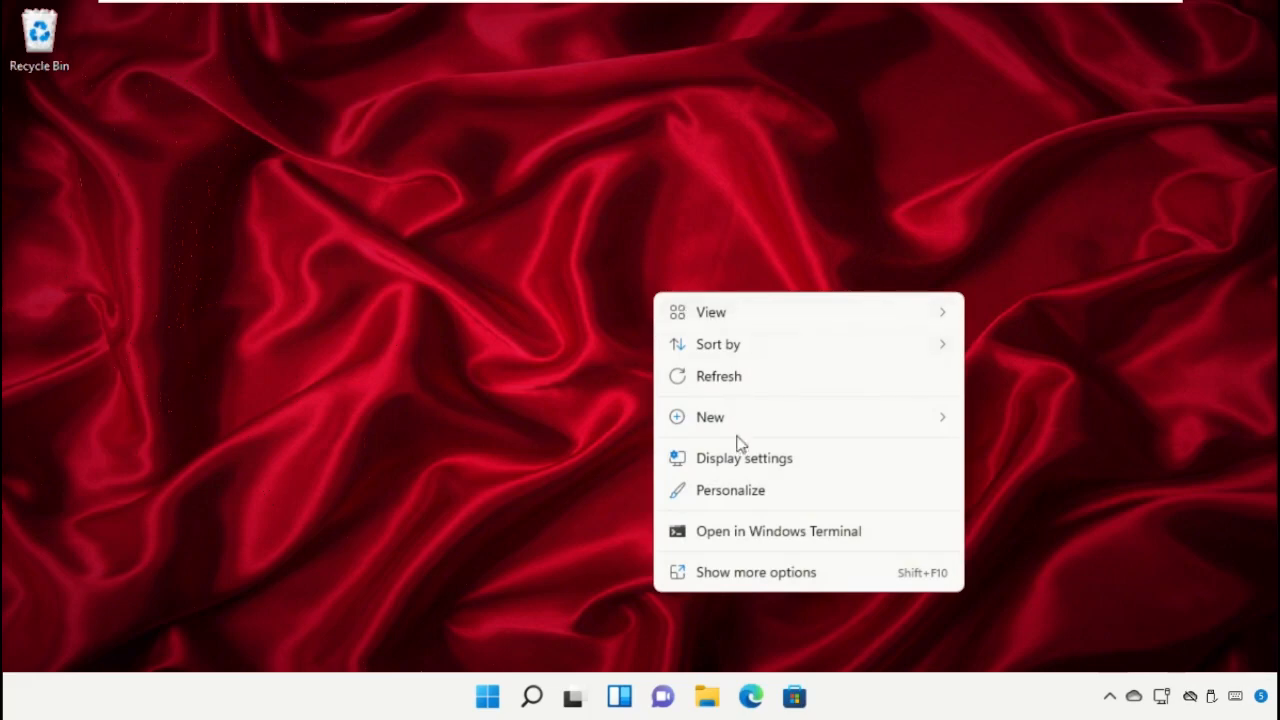
pyautogui.click(744, 458)
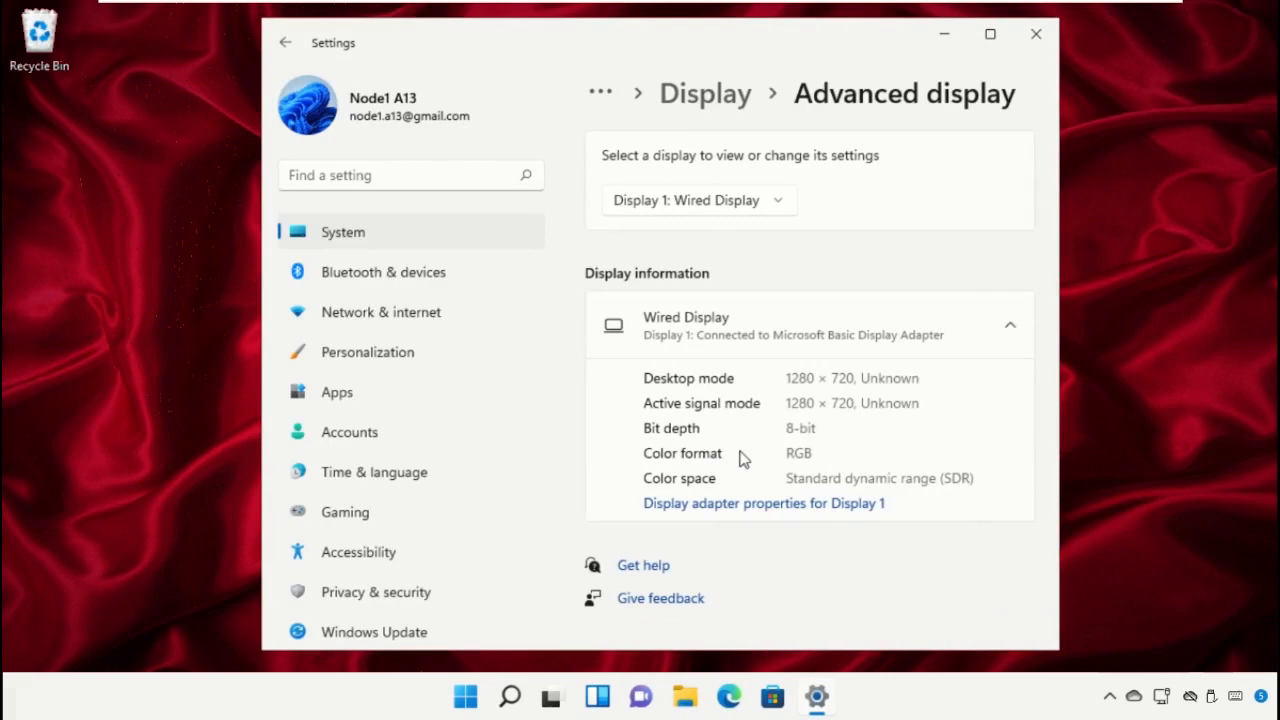
pyautogui.moveTo(742, 498)
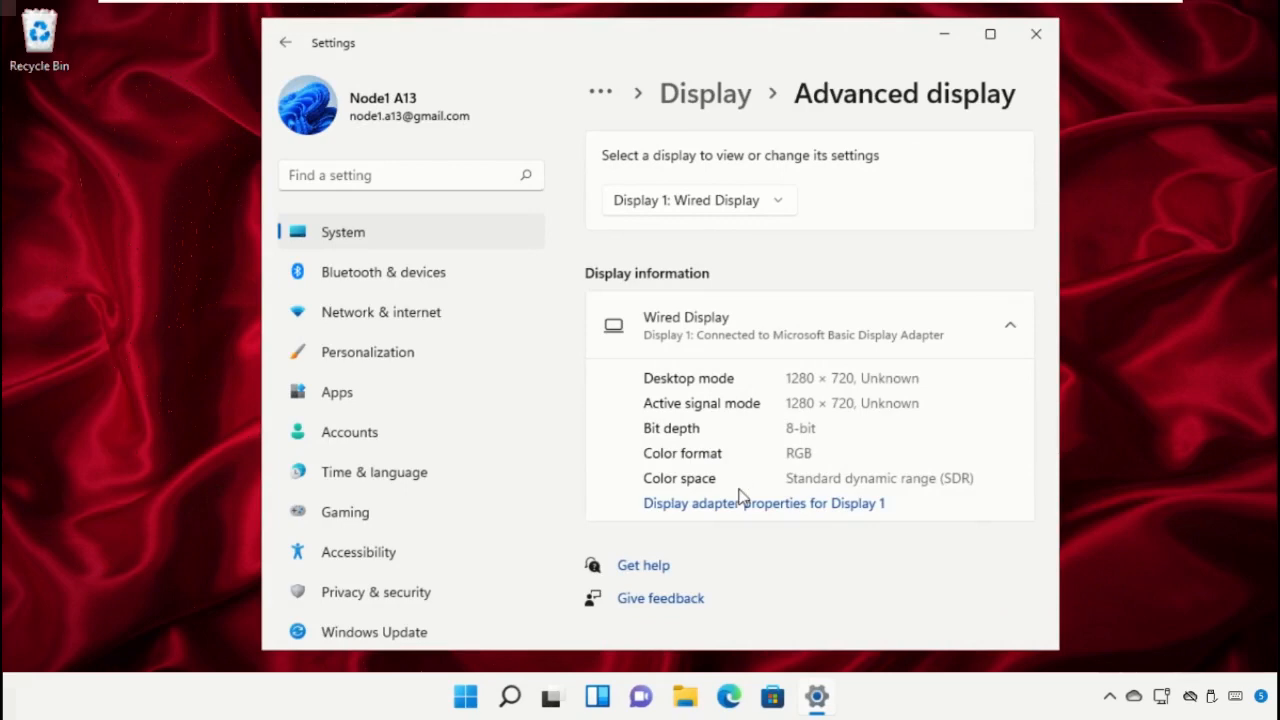
pyautogui.click(764, 504)
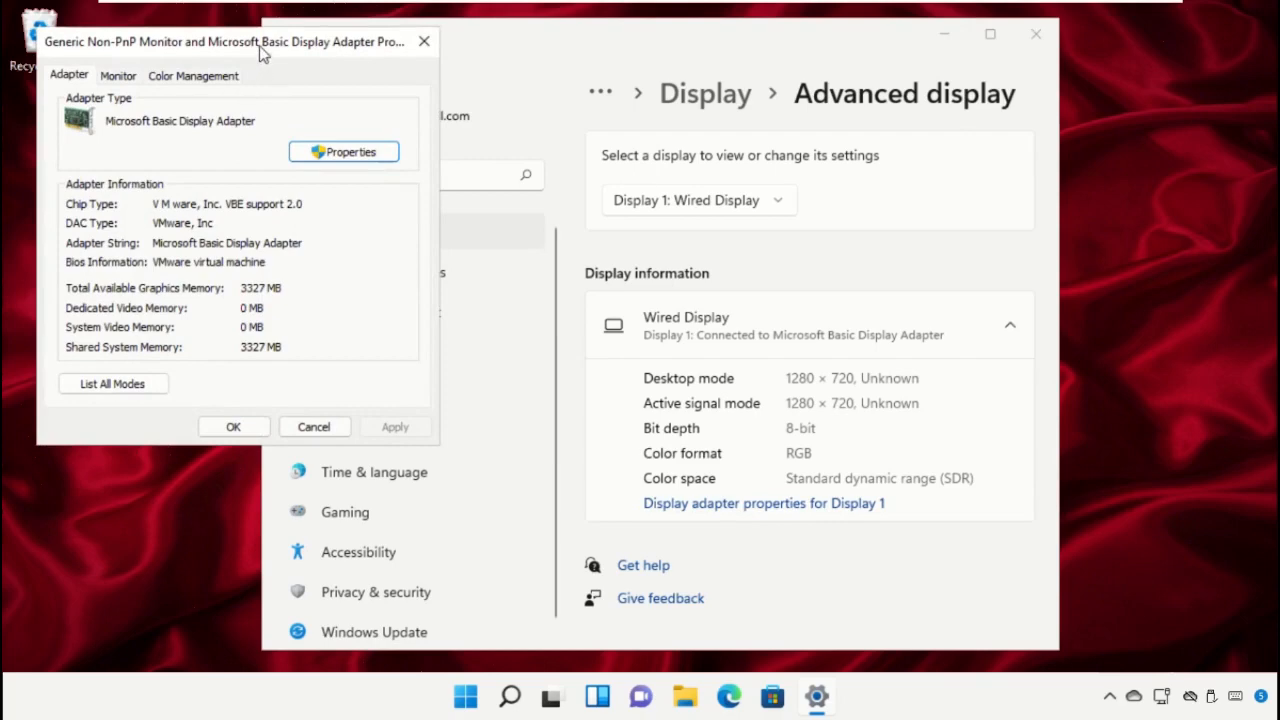
pyautogui.moveTo(260, 40); pyautogui.dragTo(500, 88)
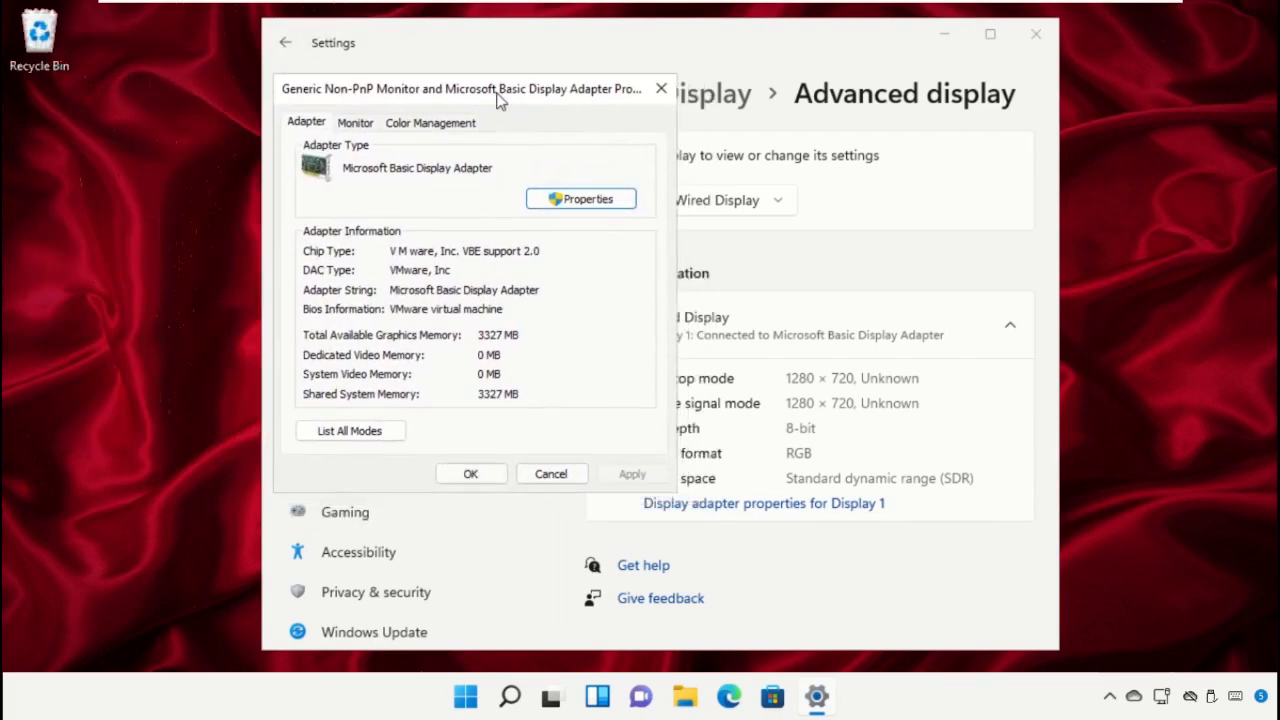
pyautogui.moveTo(530, 344)
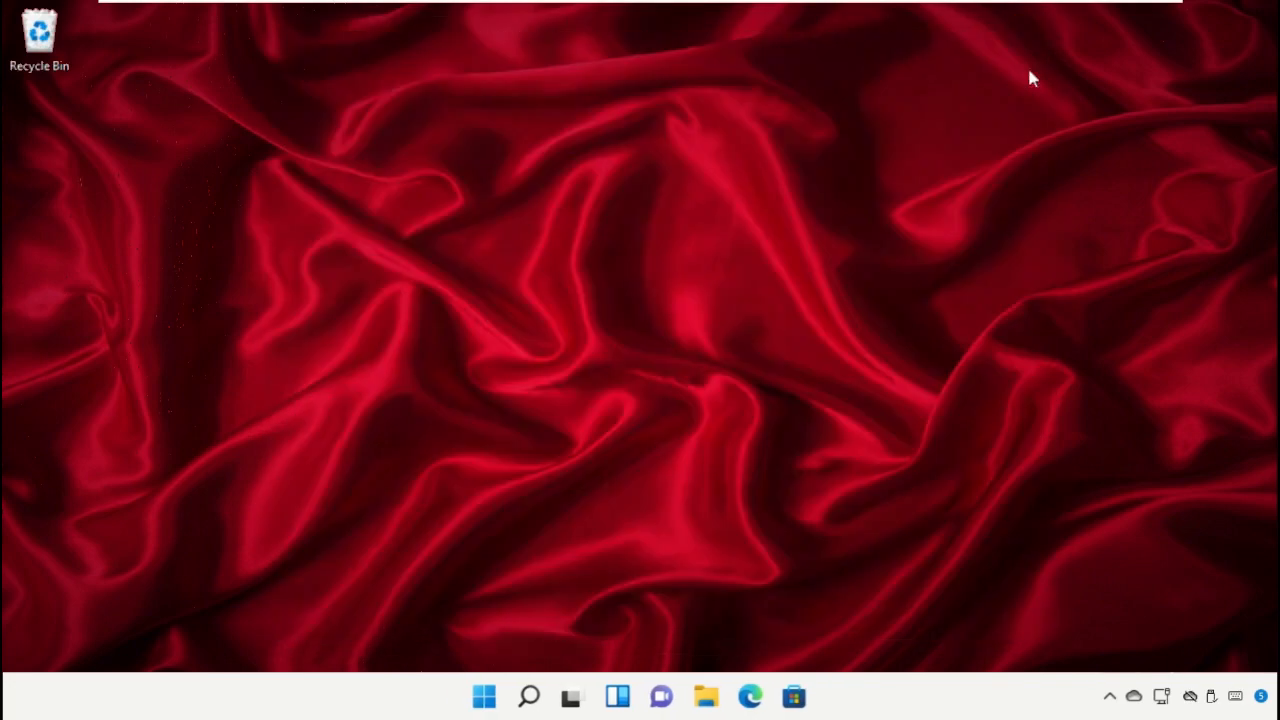
pyautogui.moveTo(398, 388)
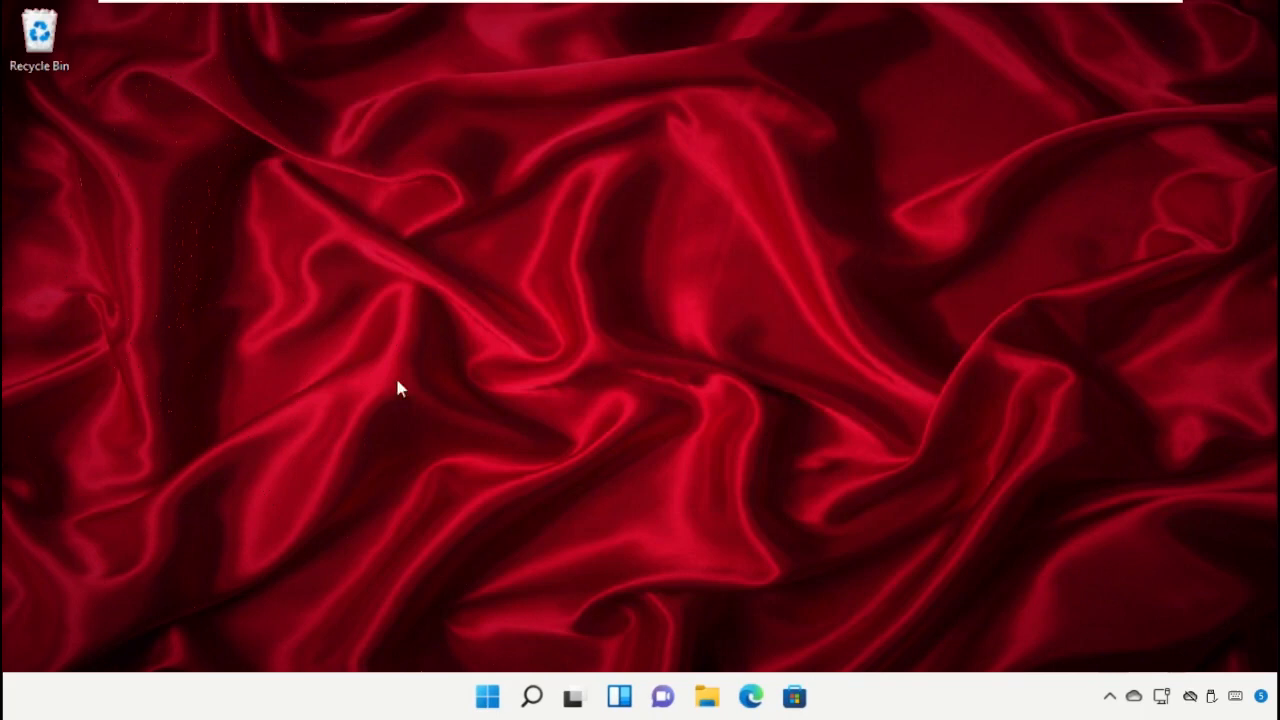
# Step: Search Start for Registry Editor and launch it at its root
pyautogui.click(532, 696)
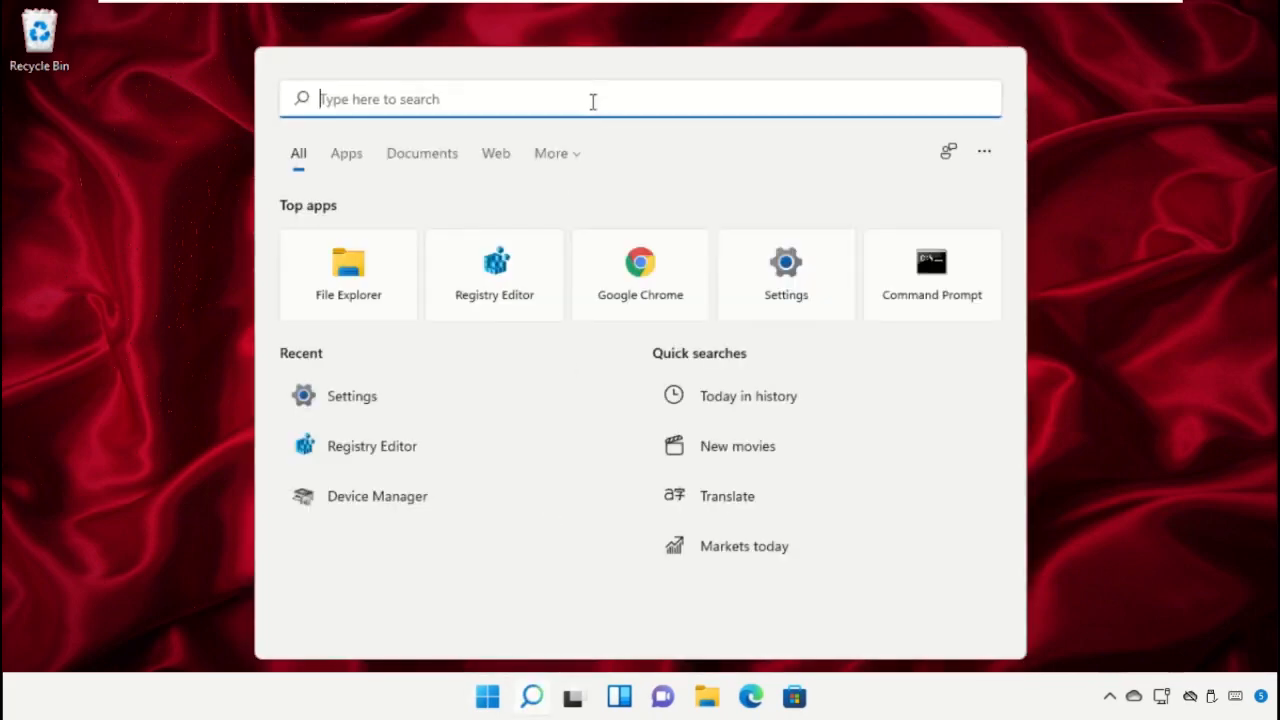
pyautogui.write('Registry Editor')
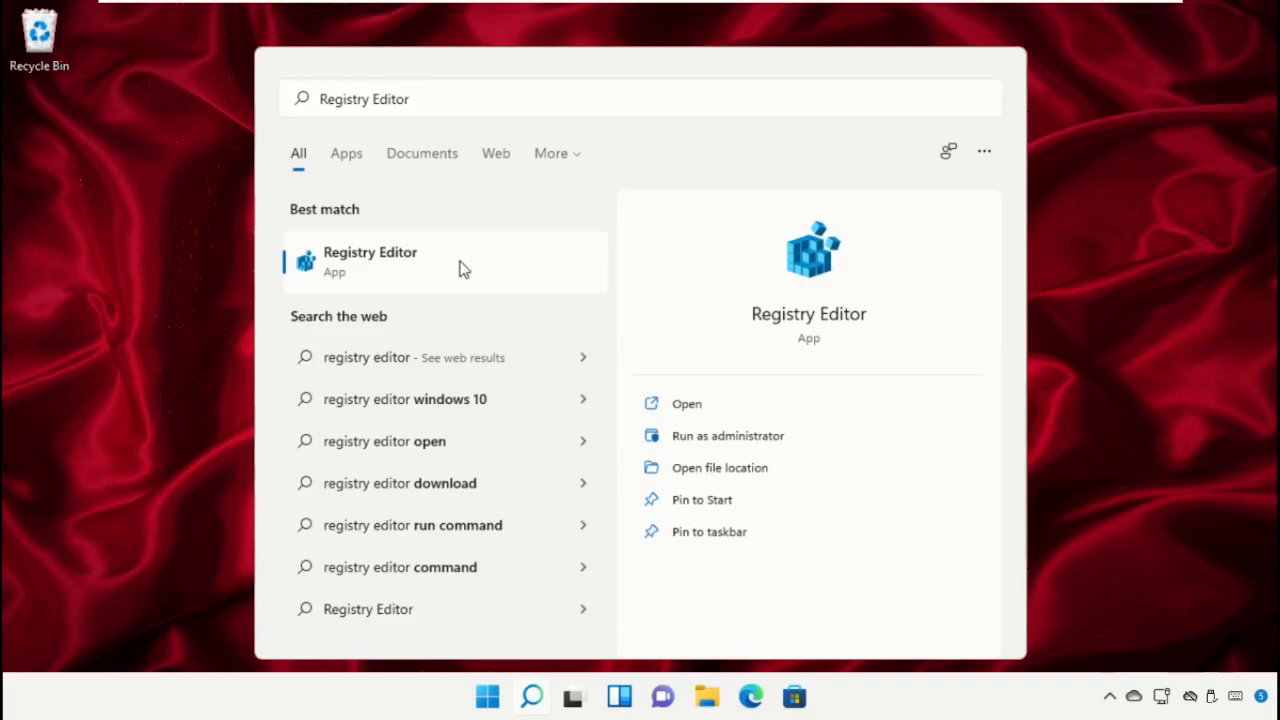
pyautogui.click(370, 260)
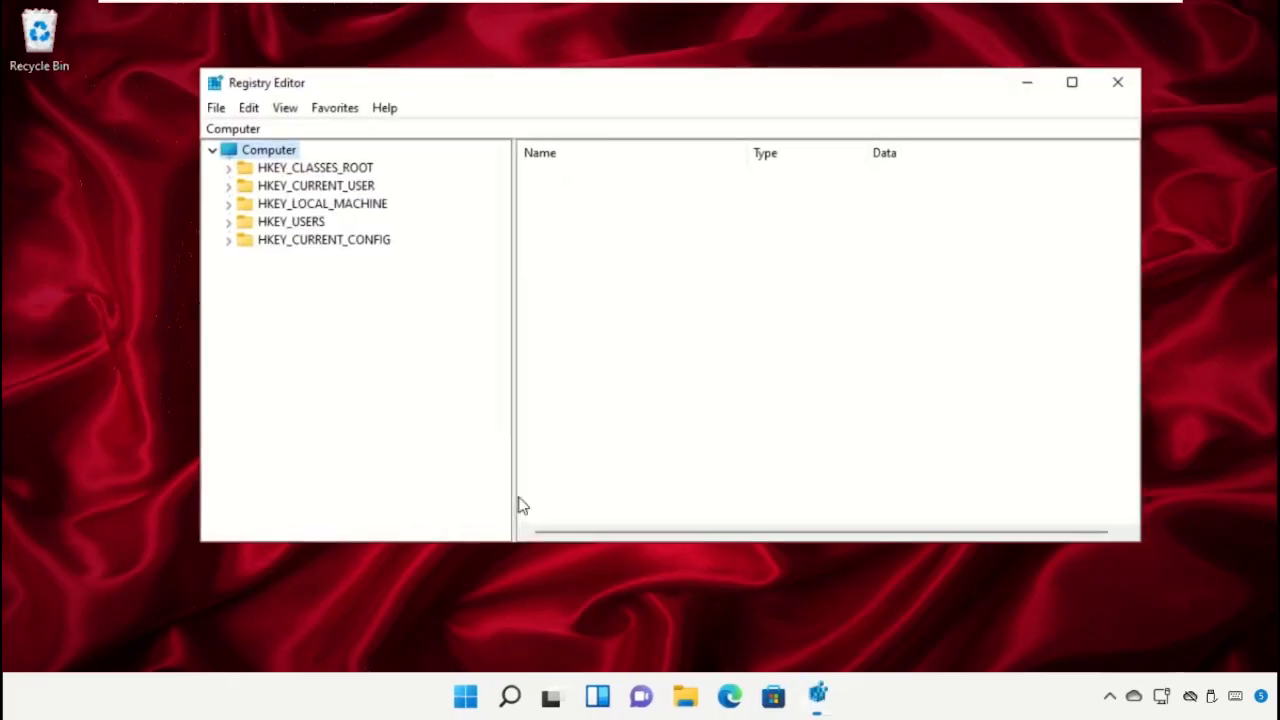
pyautogui.moveTo(396, 192)
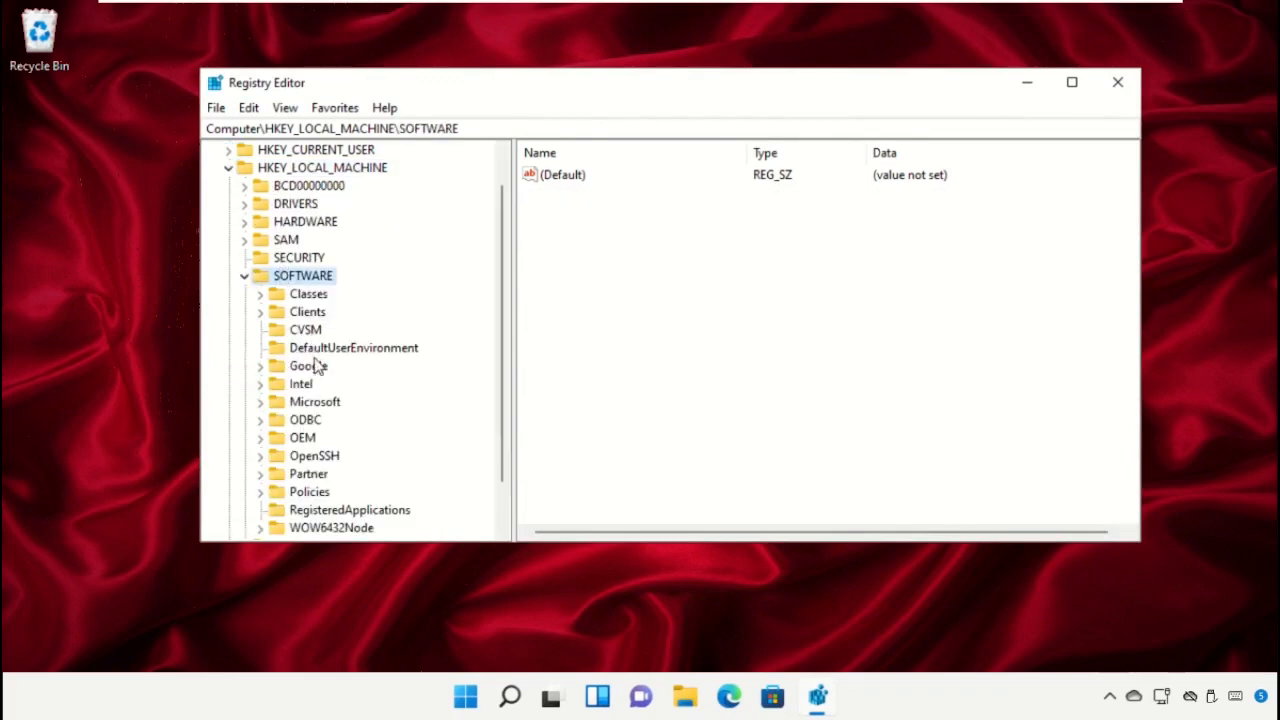
# Step: Add a new subkey named GMM under HKEY_LOCAL_MACHINE\SOFTWARE\Intel
pyautogui.click(300, 384)
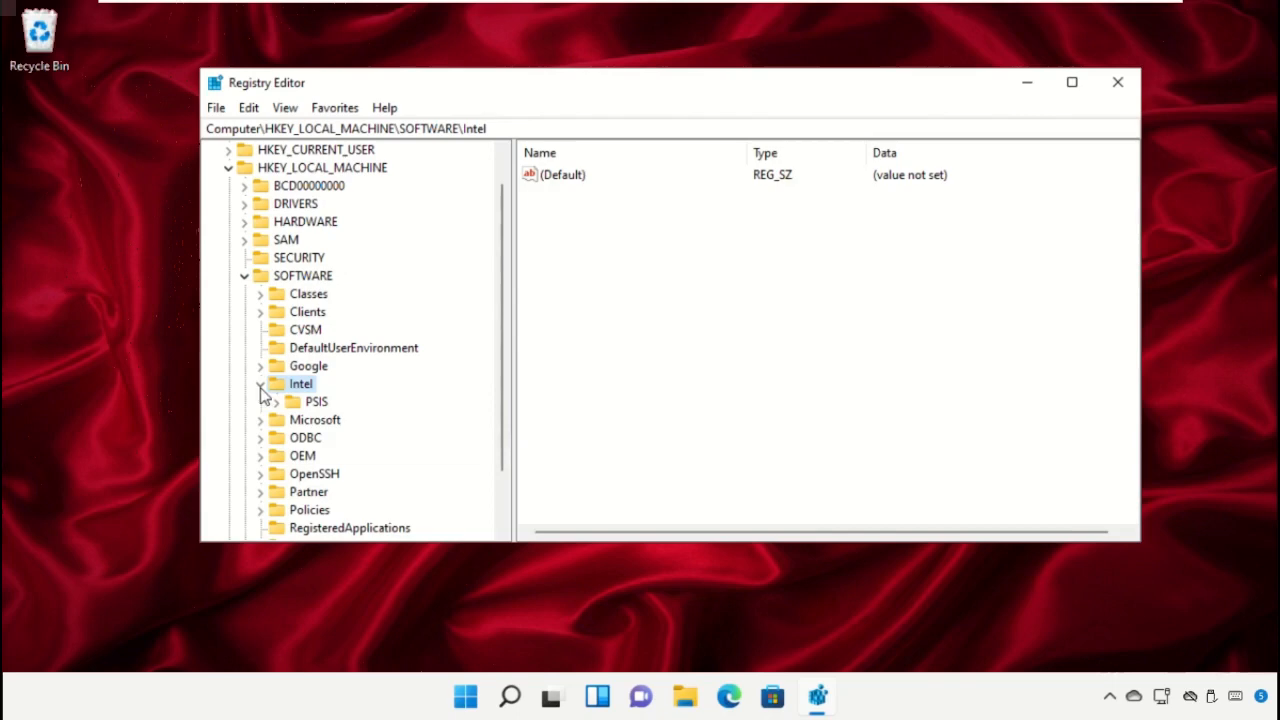
pyautogui.rightClick(300, 384)
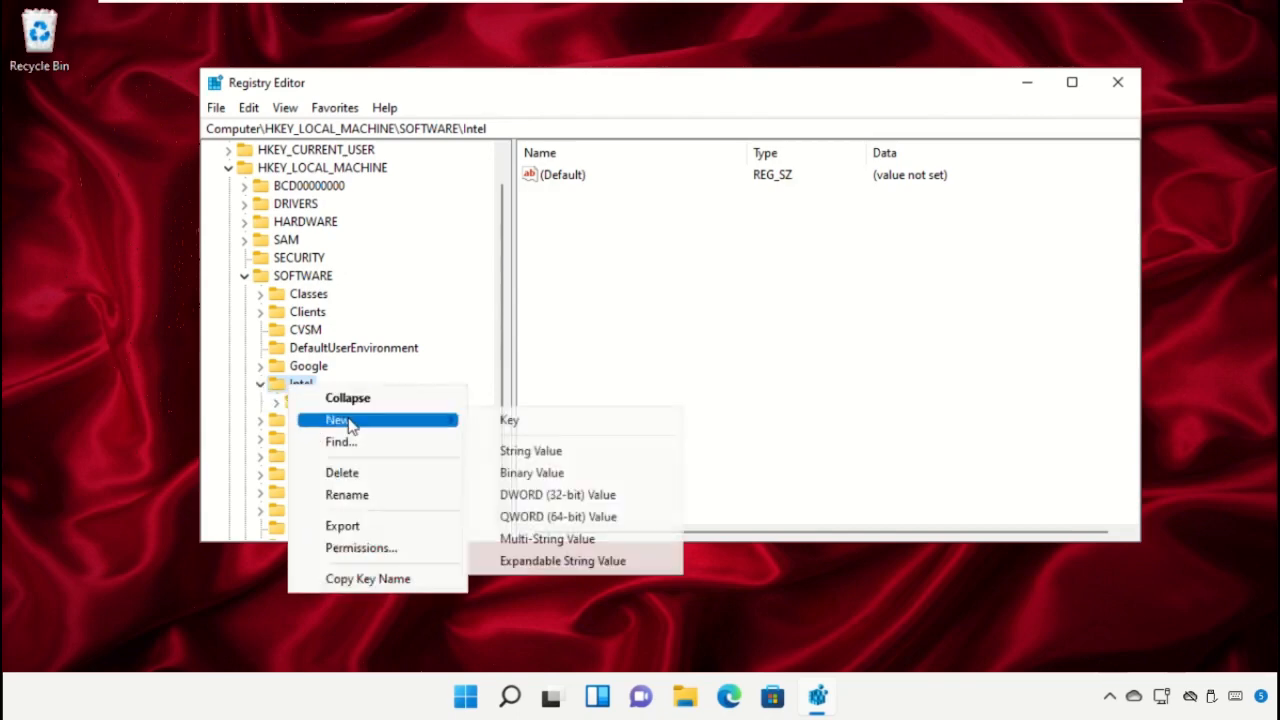
pyautogui.click(510, 420)
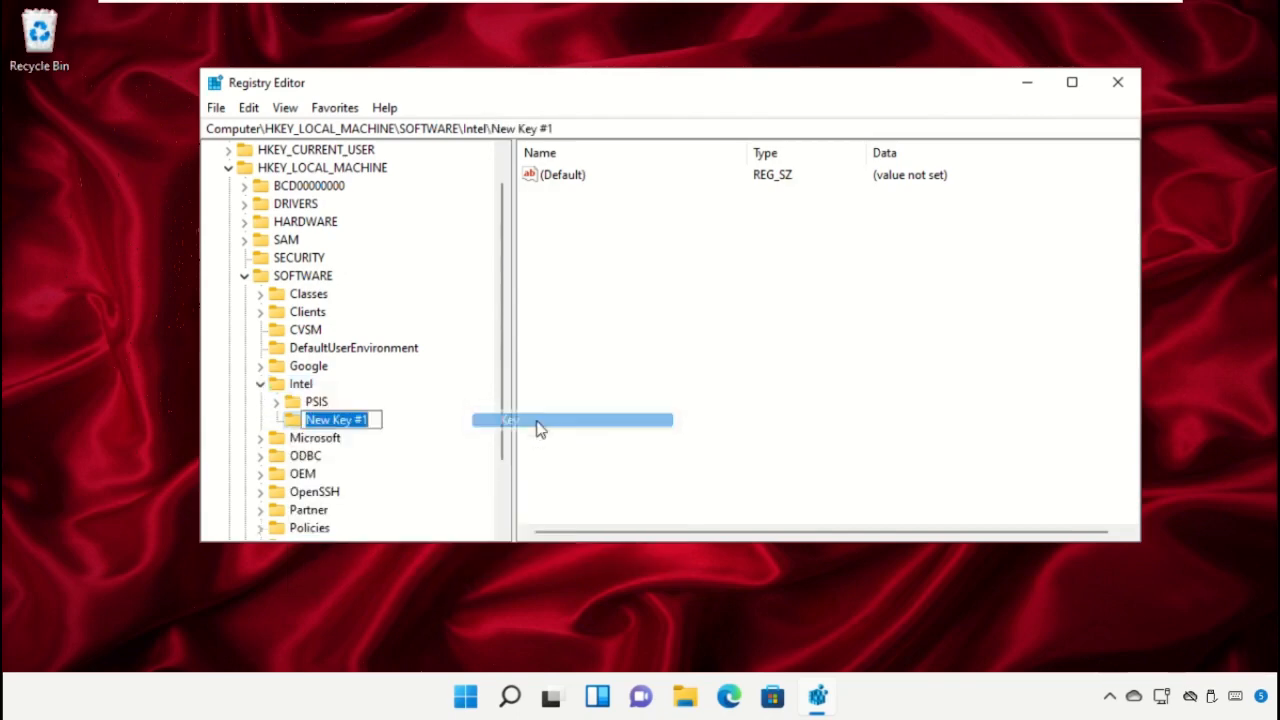
pyautogui.write('GMM')
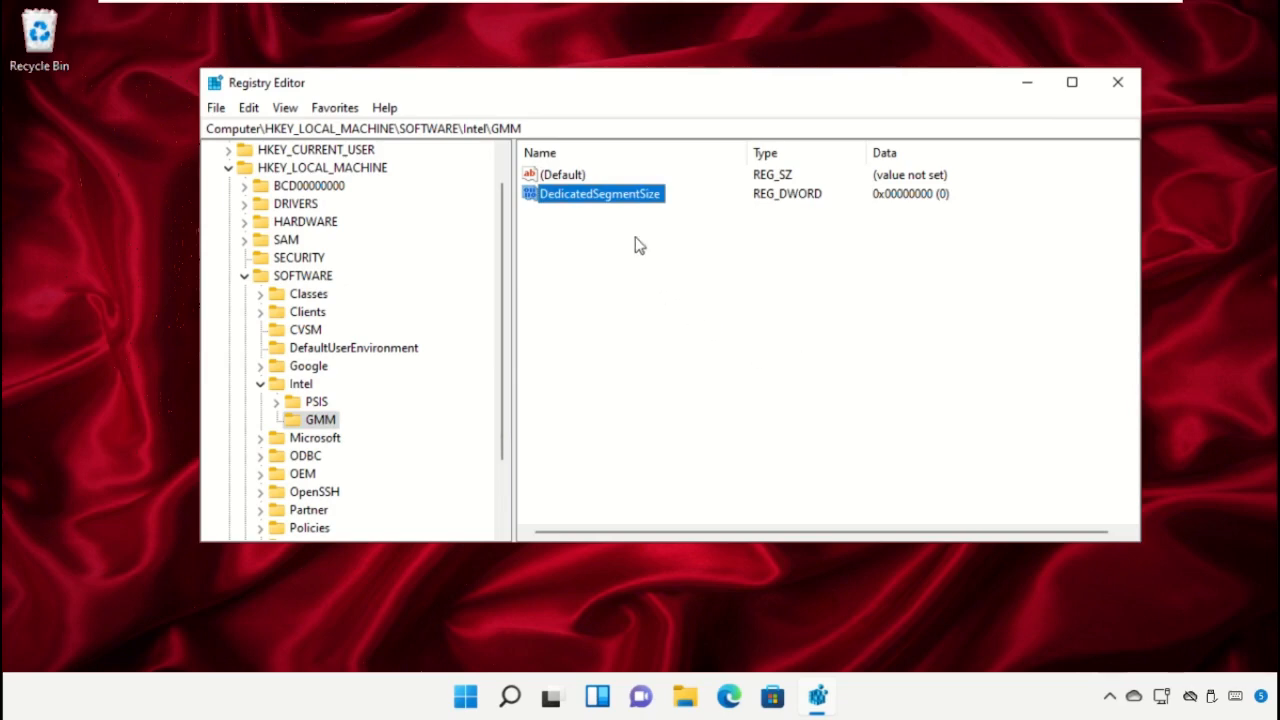
# Step: Modify DedicatedSegmentSize to the decimal value 512 and save it
pyautogui.rightClick(600, 192)
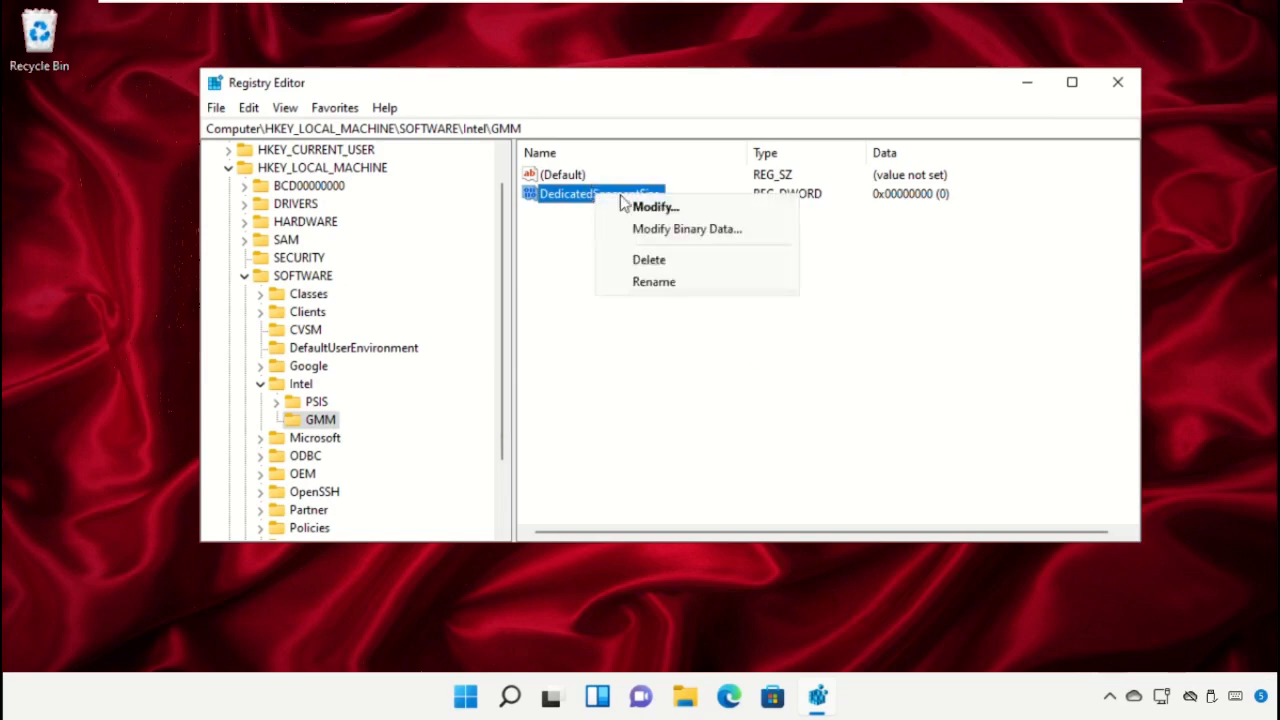
pyautogui.click(656, 206)
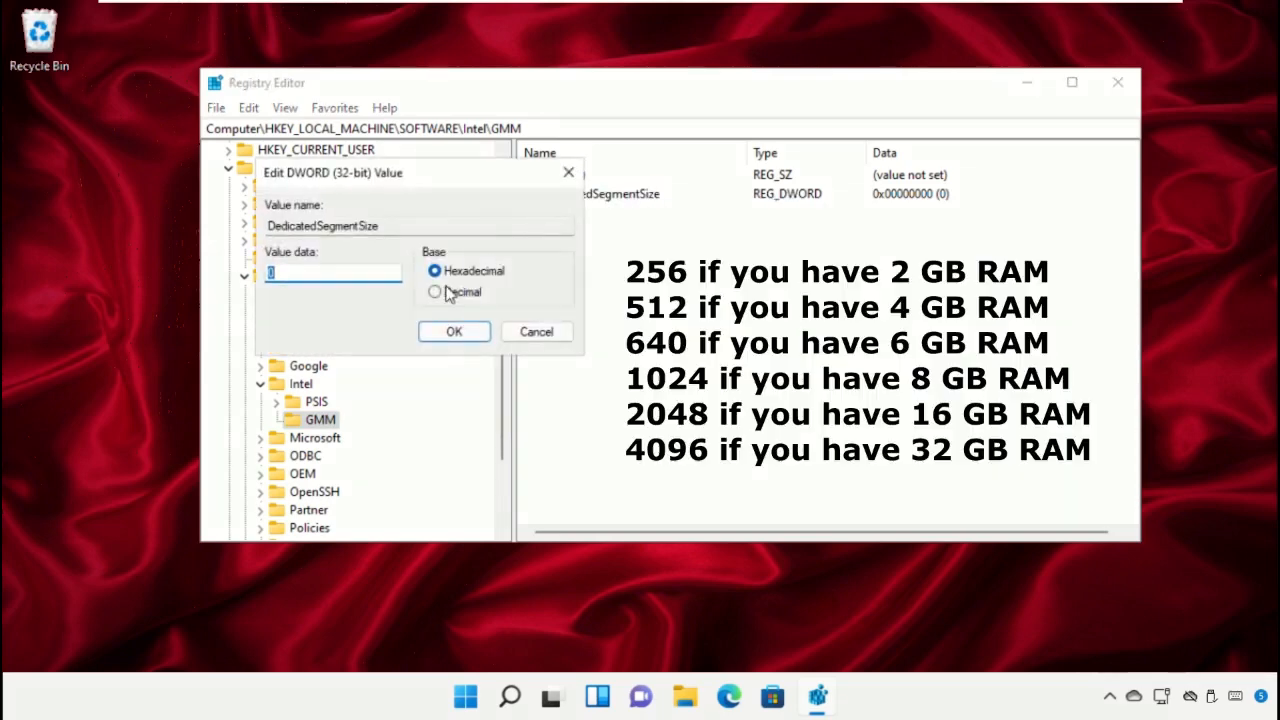
pyautogui.click(436, 292)
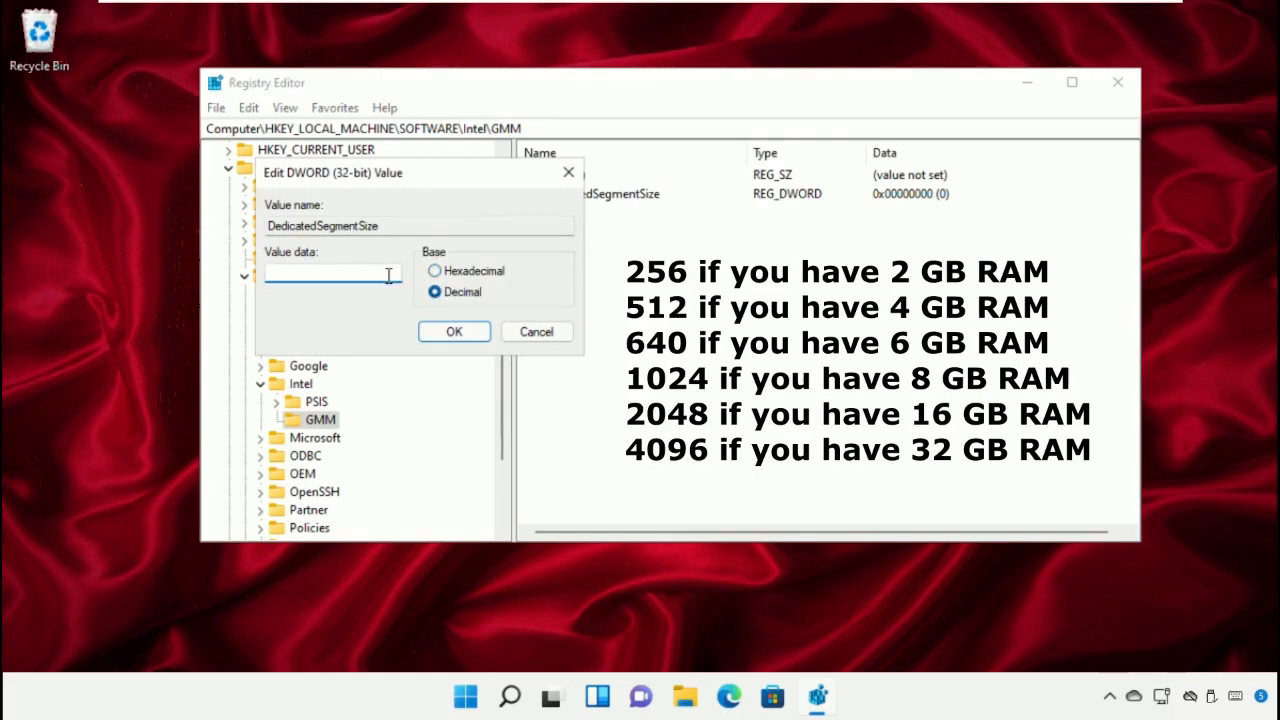
pyautogui.write('512')
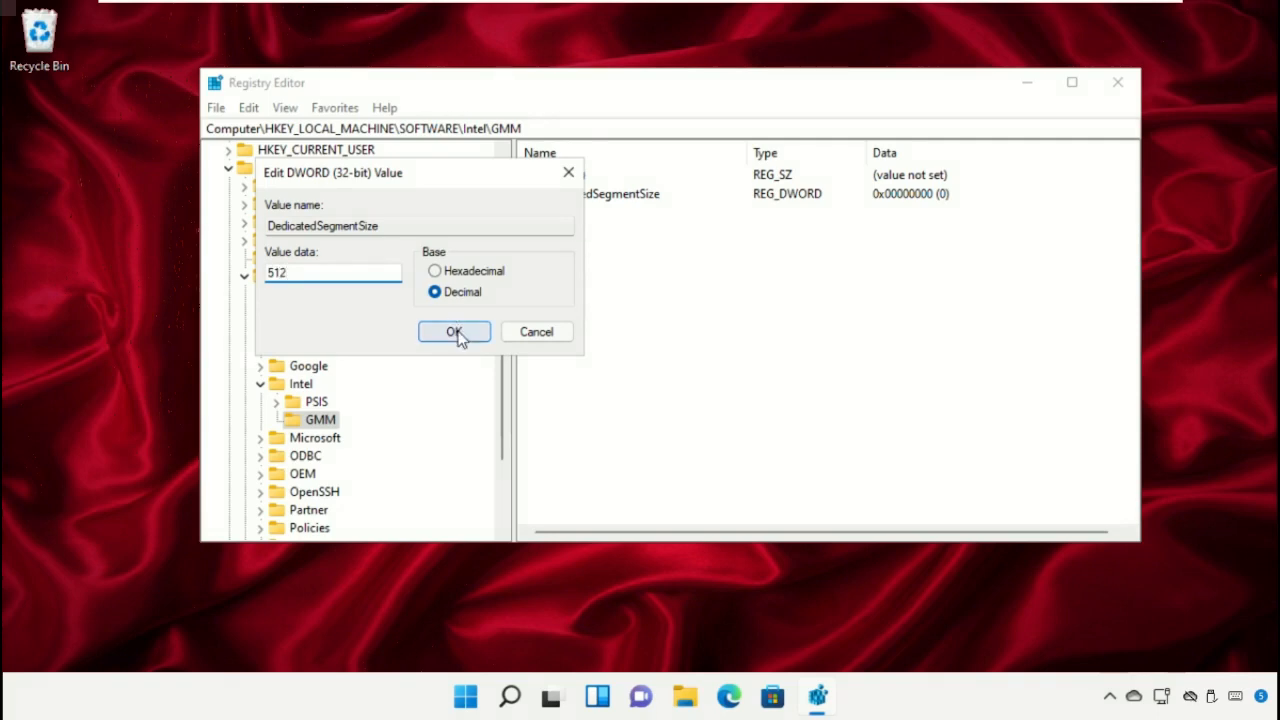
pyautogui.click(454, 332)
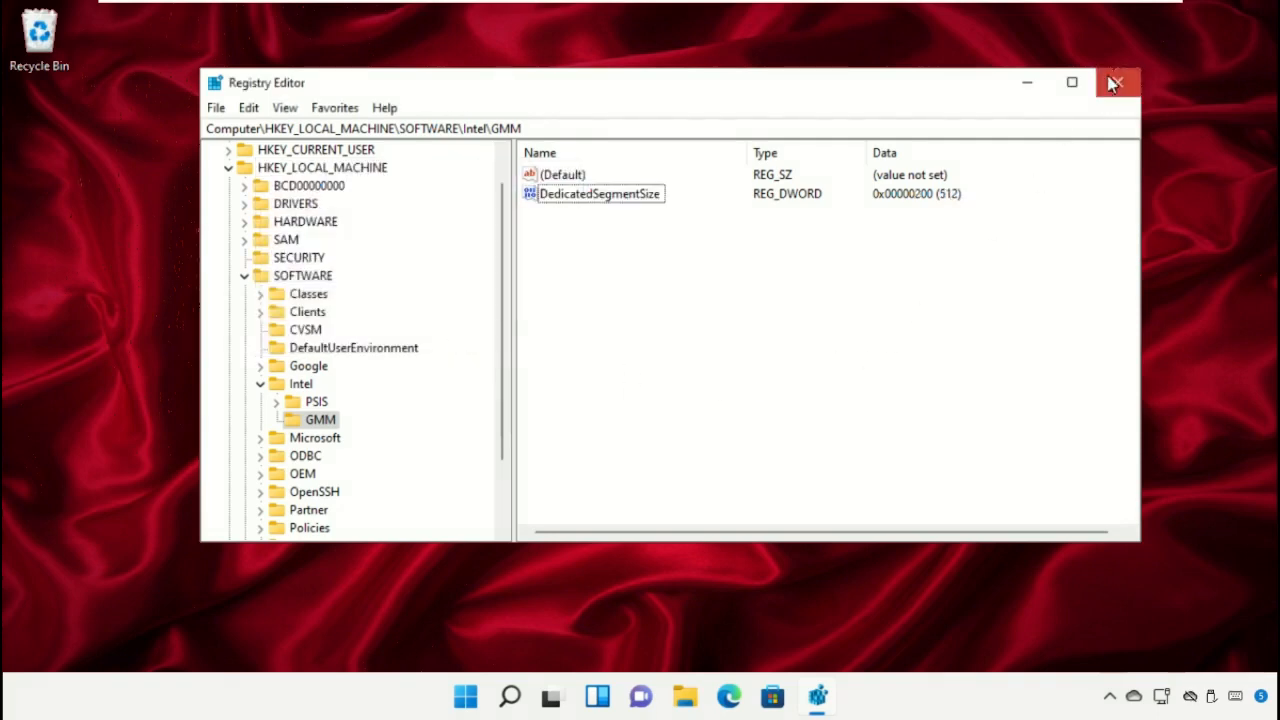
# Step: Close Registry Editor and bring up the Start menu's power options
pyautogui.click(1116, 82)
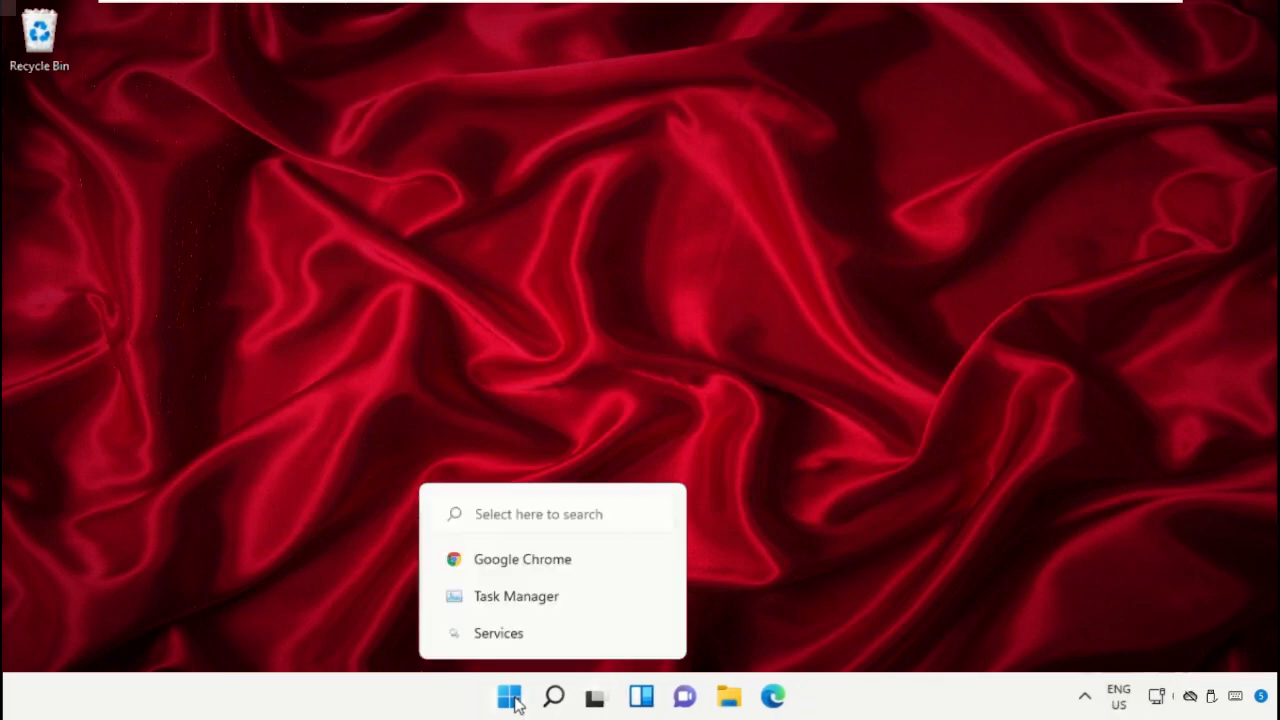
pyautogui.click(508, 696)
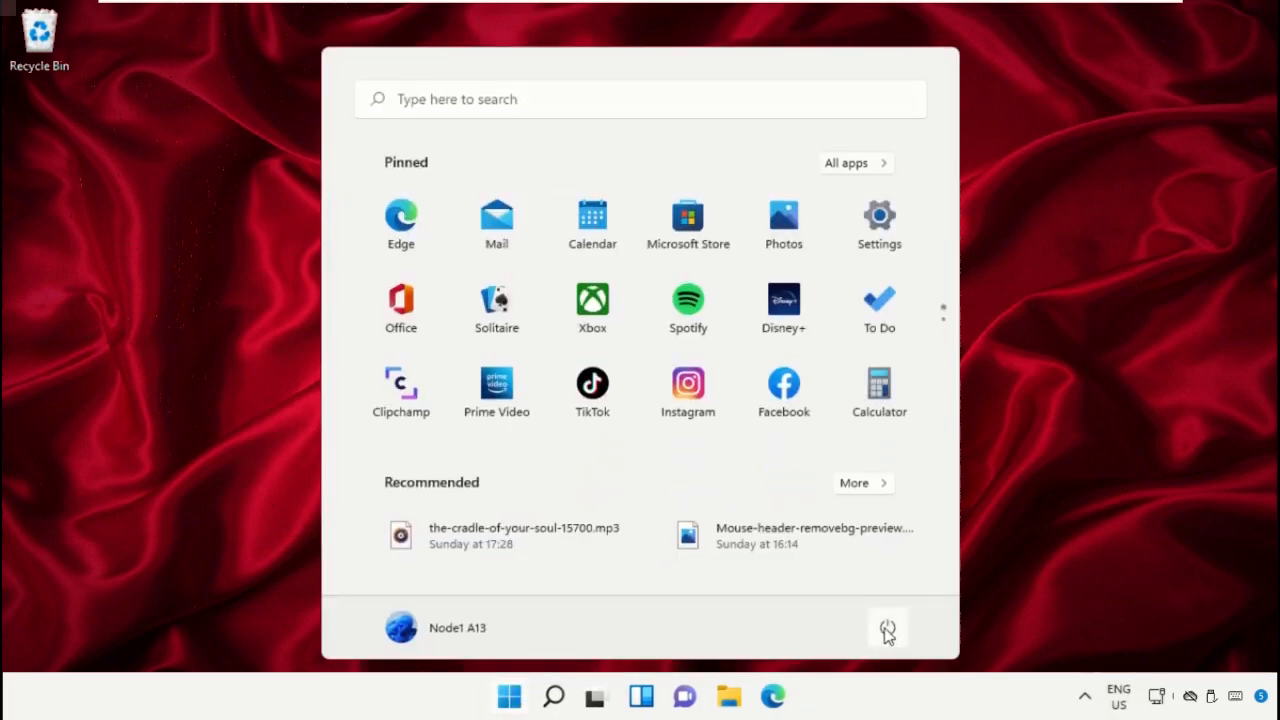
pyautogui.click(888, 628)
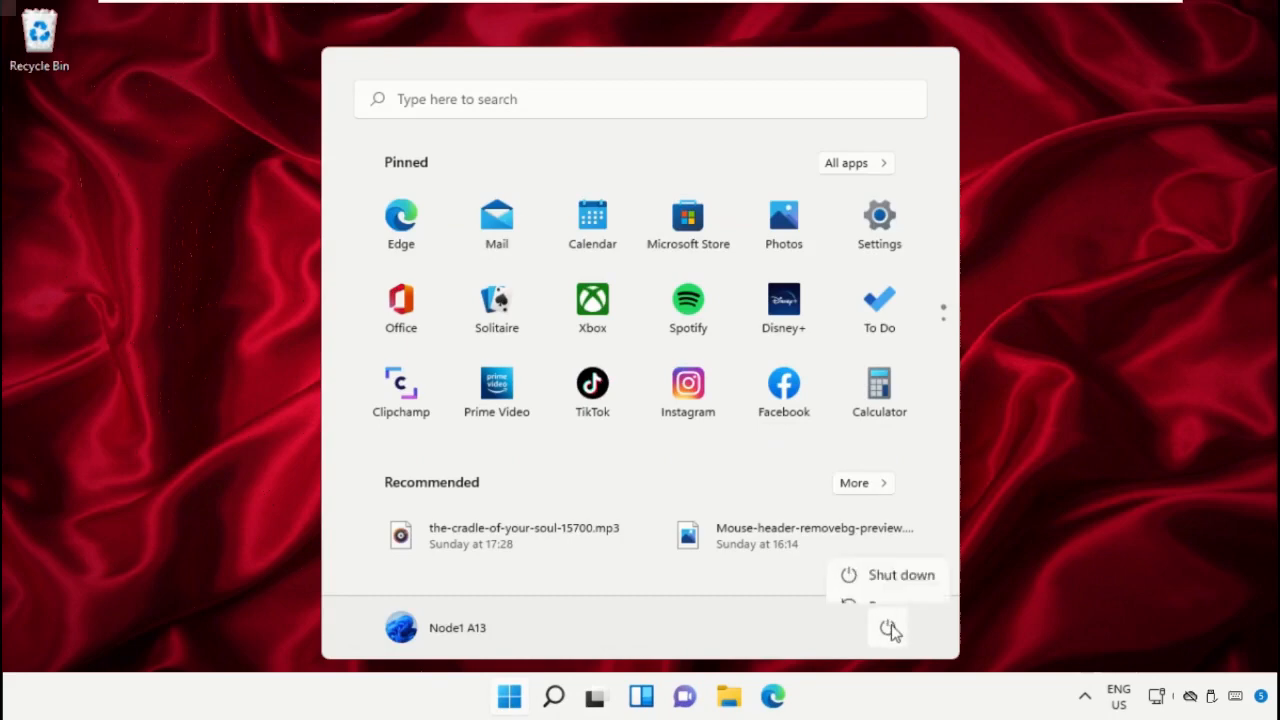